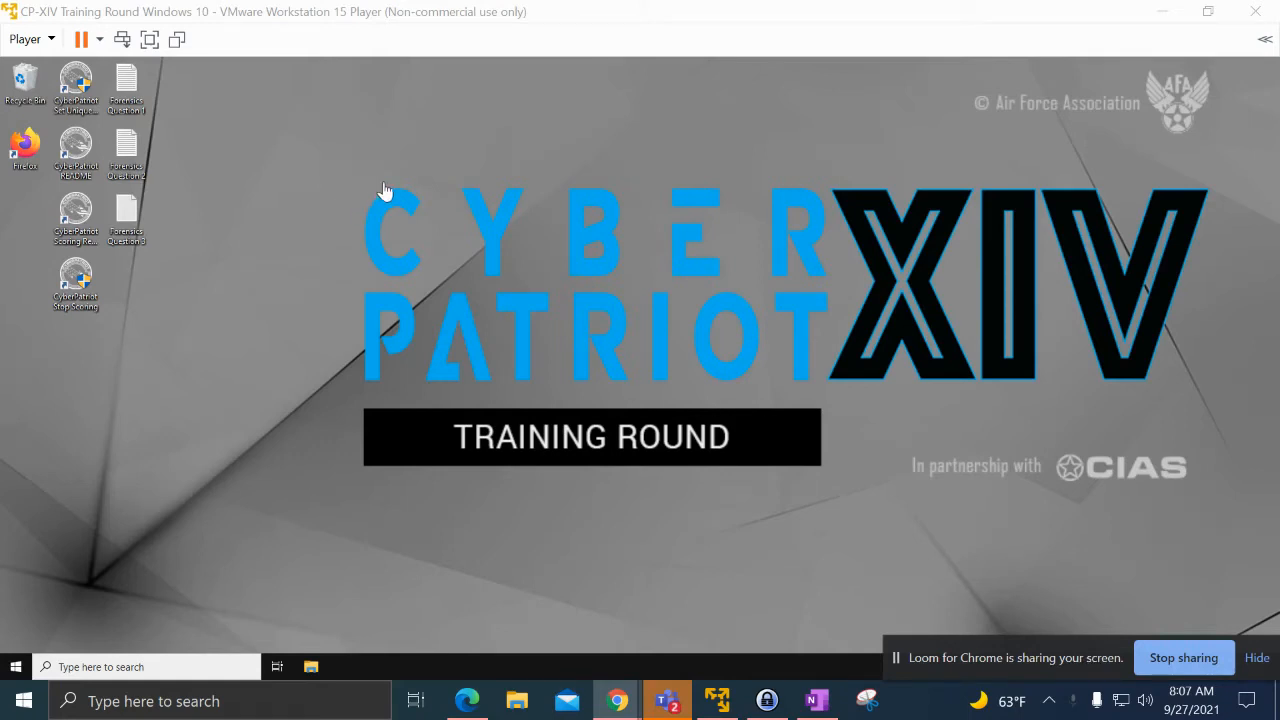
{"action": "mouse_move", "coordinate": [717, 383]}
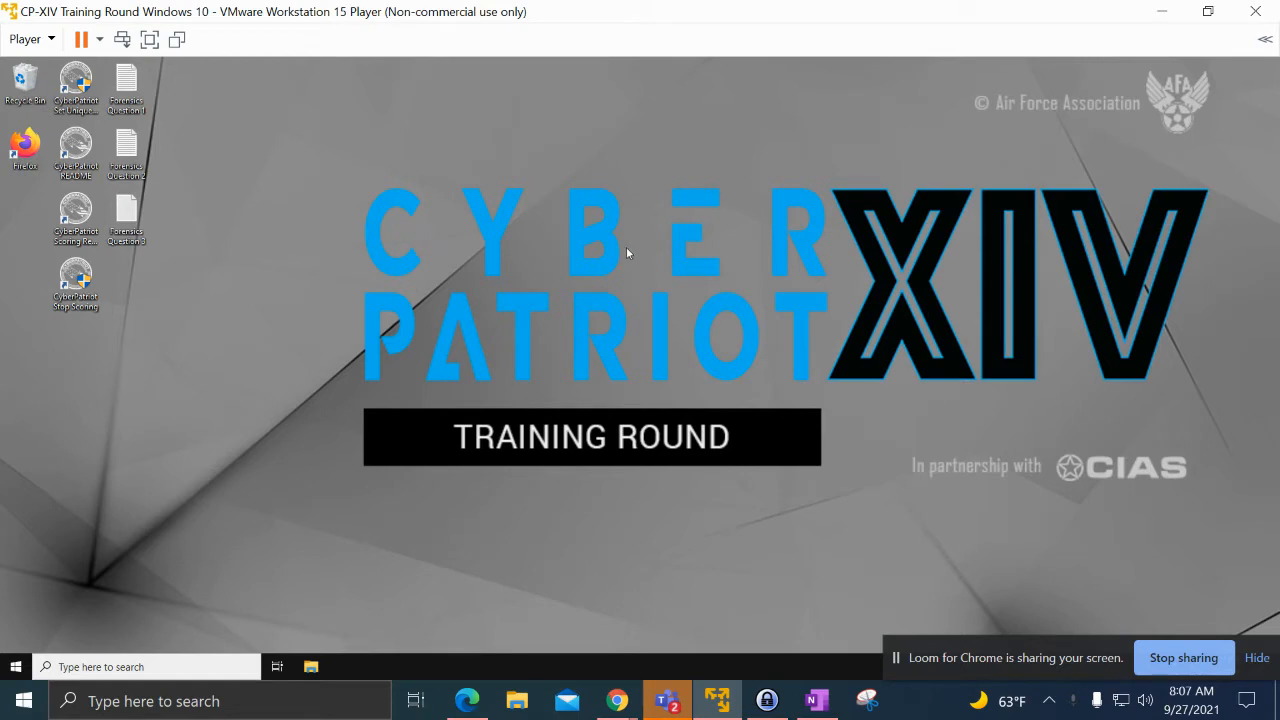
{"action": "mouse_move", "coordinate": [573, 236]}
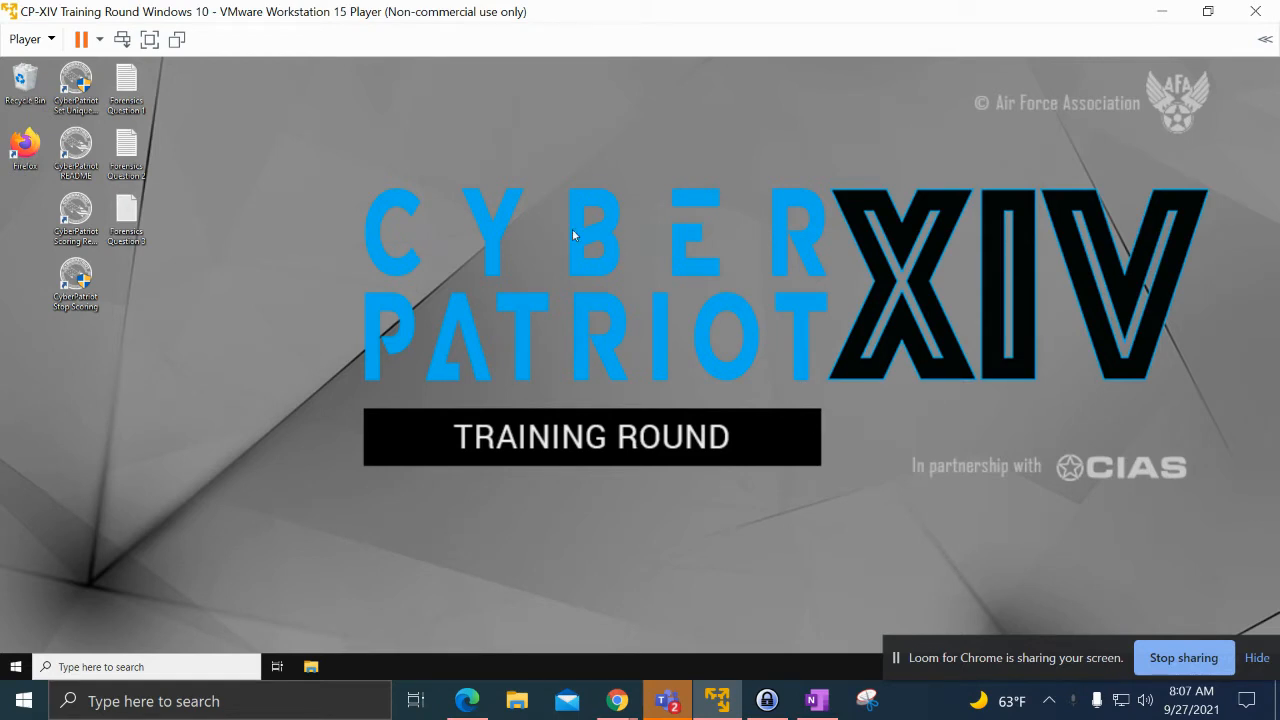
{"action": "mouse_move", "coordinate": [355, 208]}
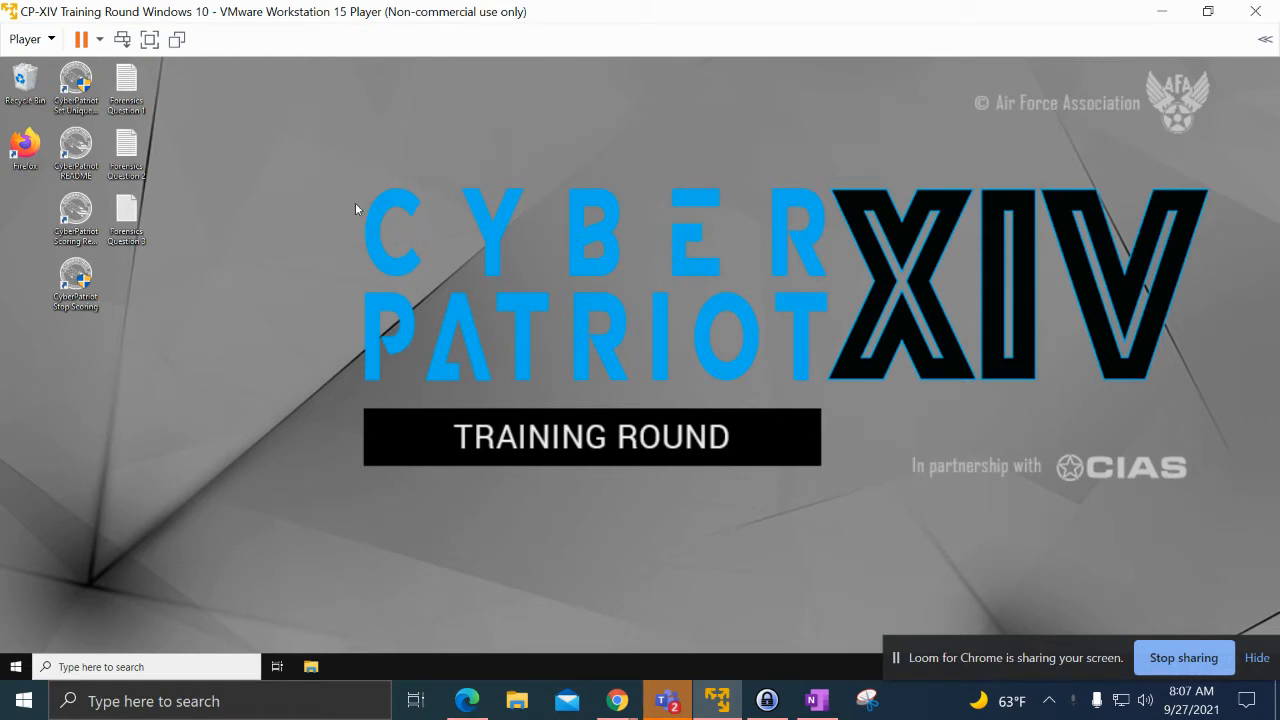
{"action": "mouse_move", "coordinate": [170, 13]}
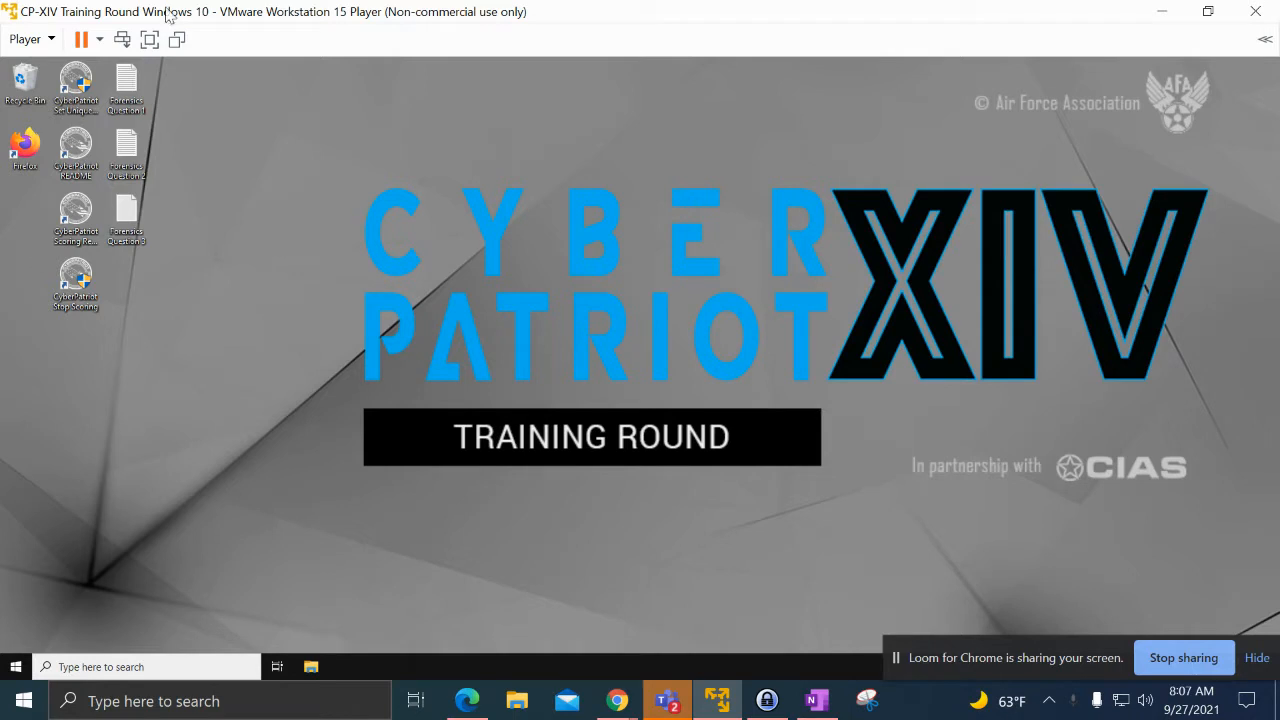
{"action": "mouse_move", "coordinate": [508, 235]}
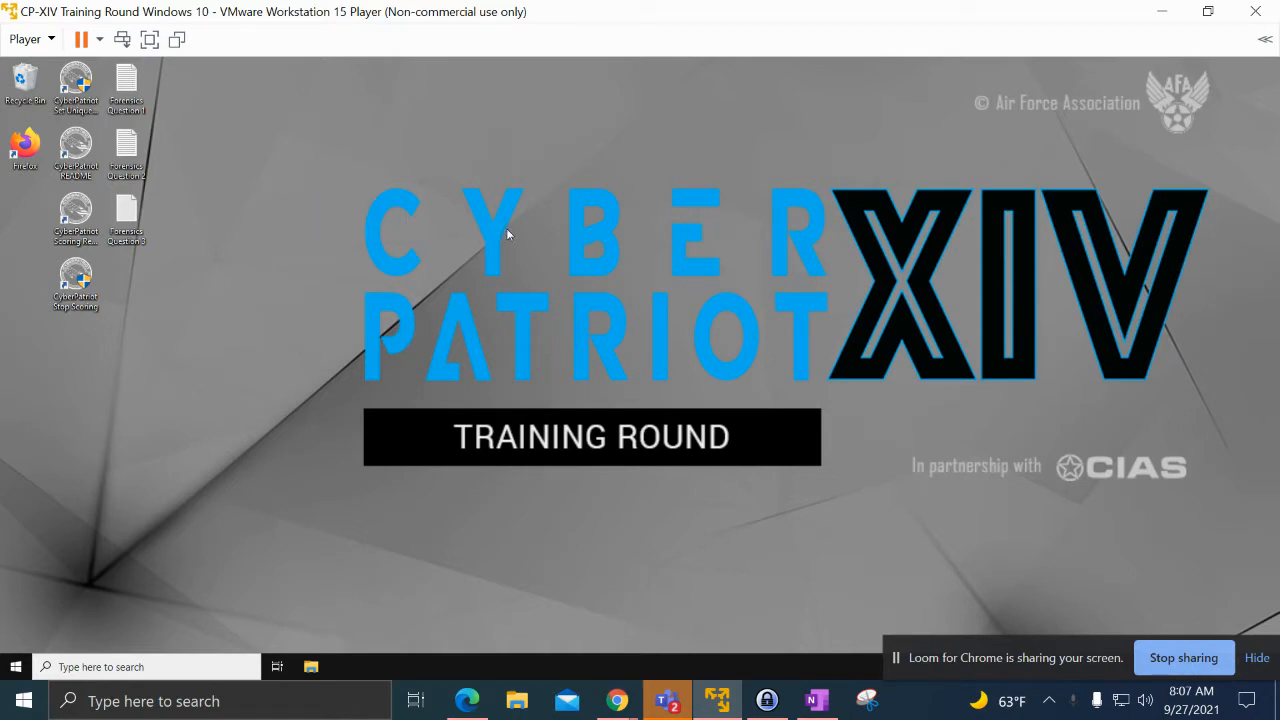
{"action": "mouse_move", "coordinate": [485, 305]}
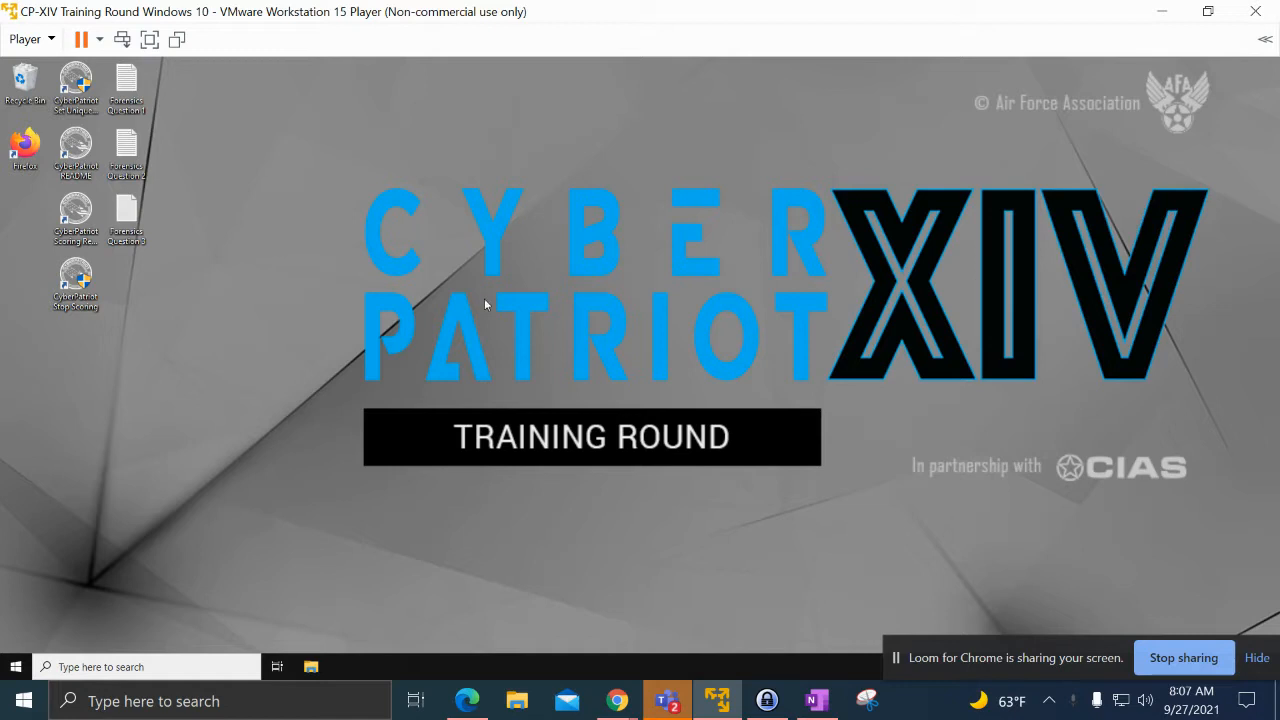
{"action": "mouse_move", "coordinate": [598, 267]}
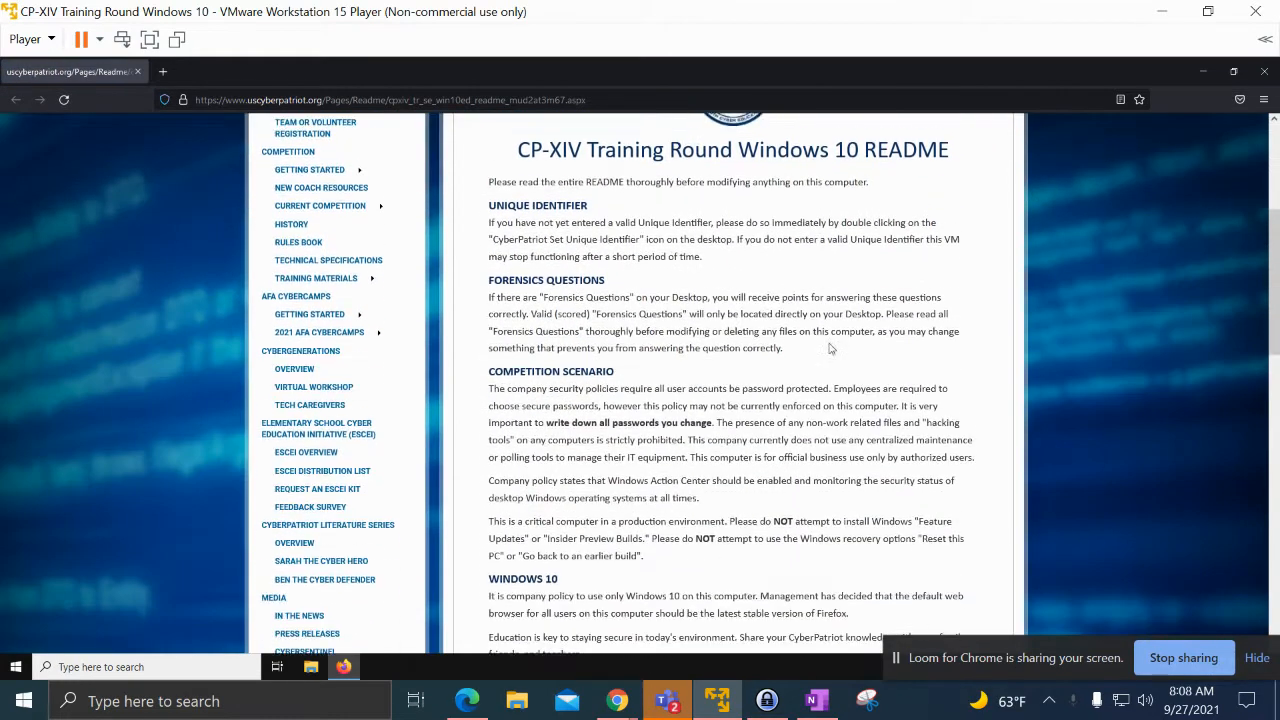
Highlight the sentence about password-protected accounts, then start a taskbar search for Settings.
{"action": "scroll", "scroll_direction": "down", "scroll_amount": 3}
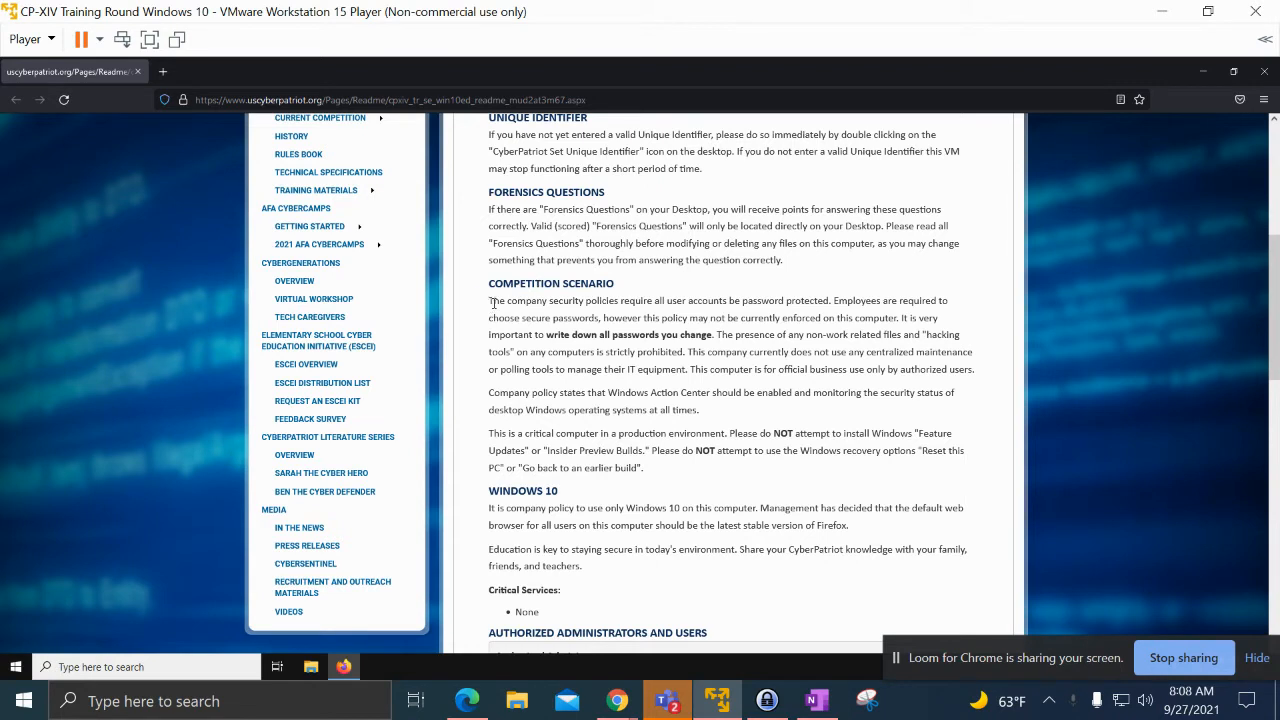
{"action": "left_click_drag", "start_coordinate": [488, 300], "coordinate": [680, 300]}
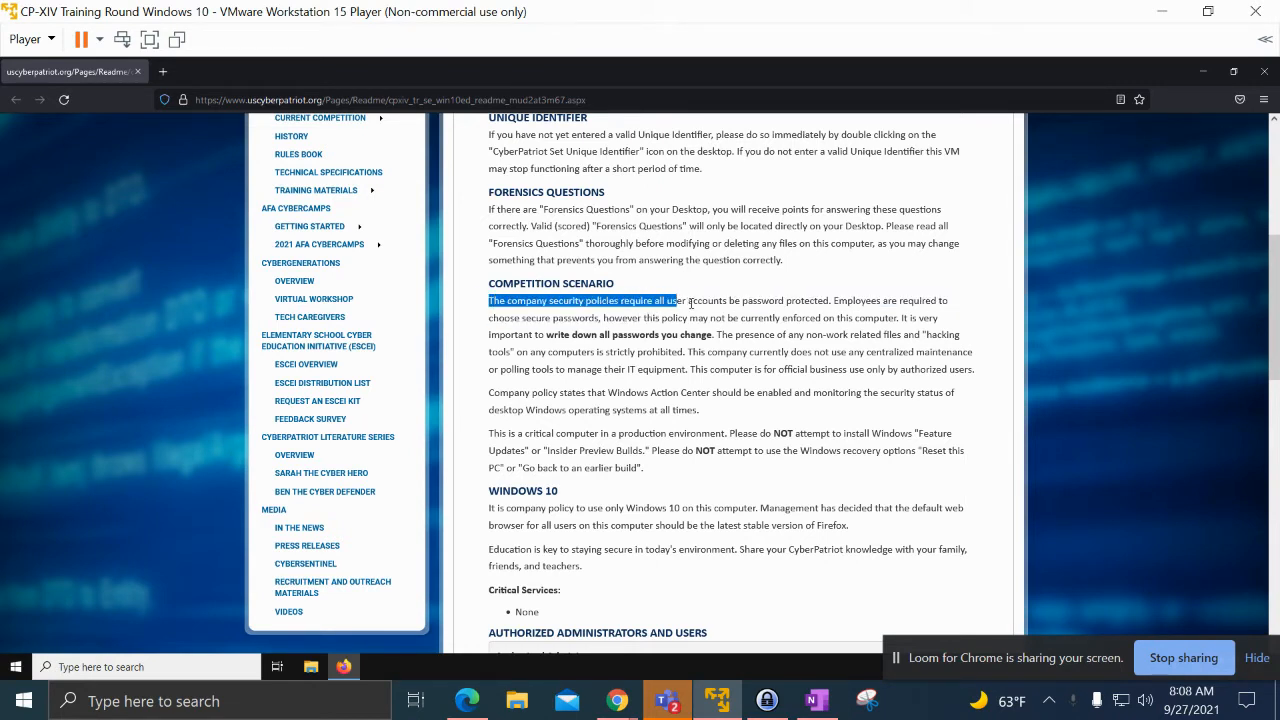
{"action": "left_click_drag", "start_coordinate": [680, 300], "coordinate": [828, 300]}
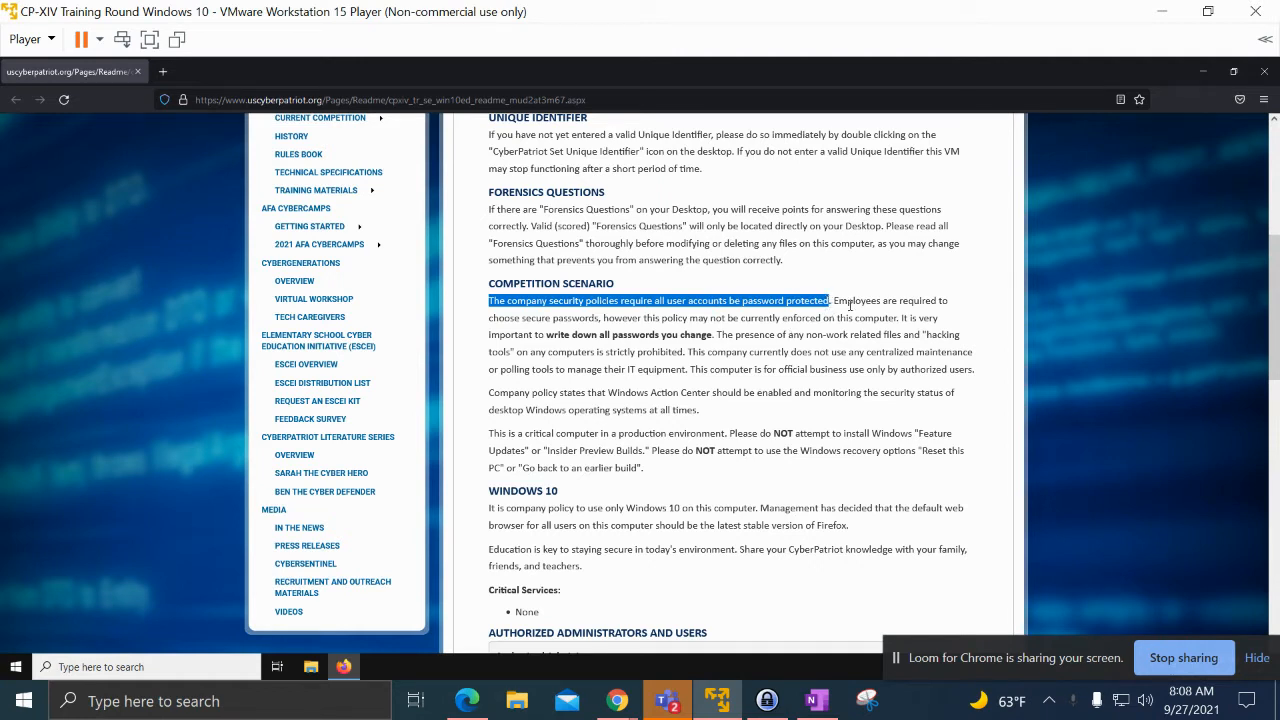
{"action": "left_click", "coordinate": [920, 305]}
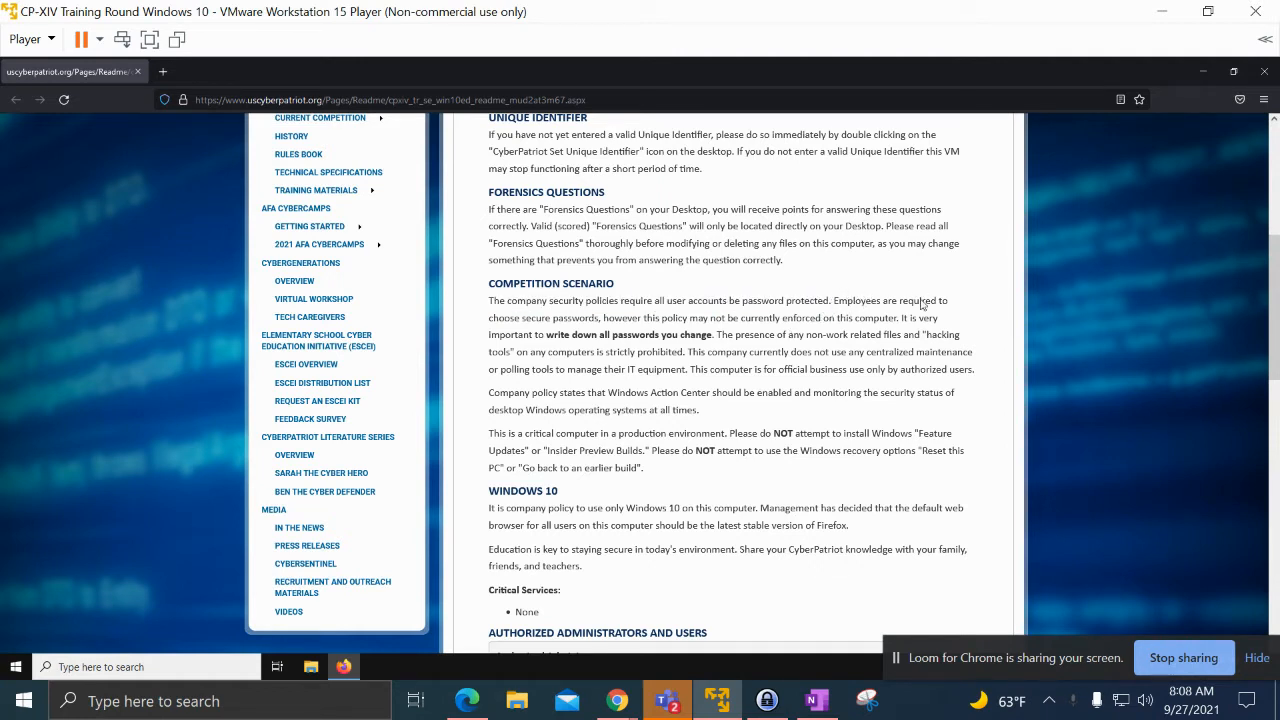
{"action": "mouse_move", "coordinate": [607, 280]}
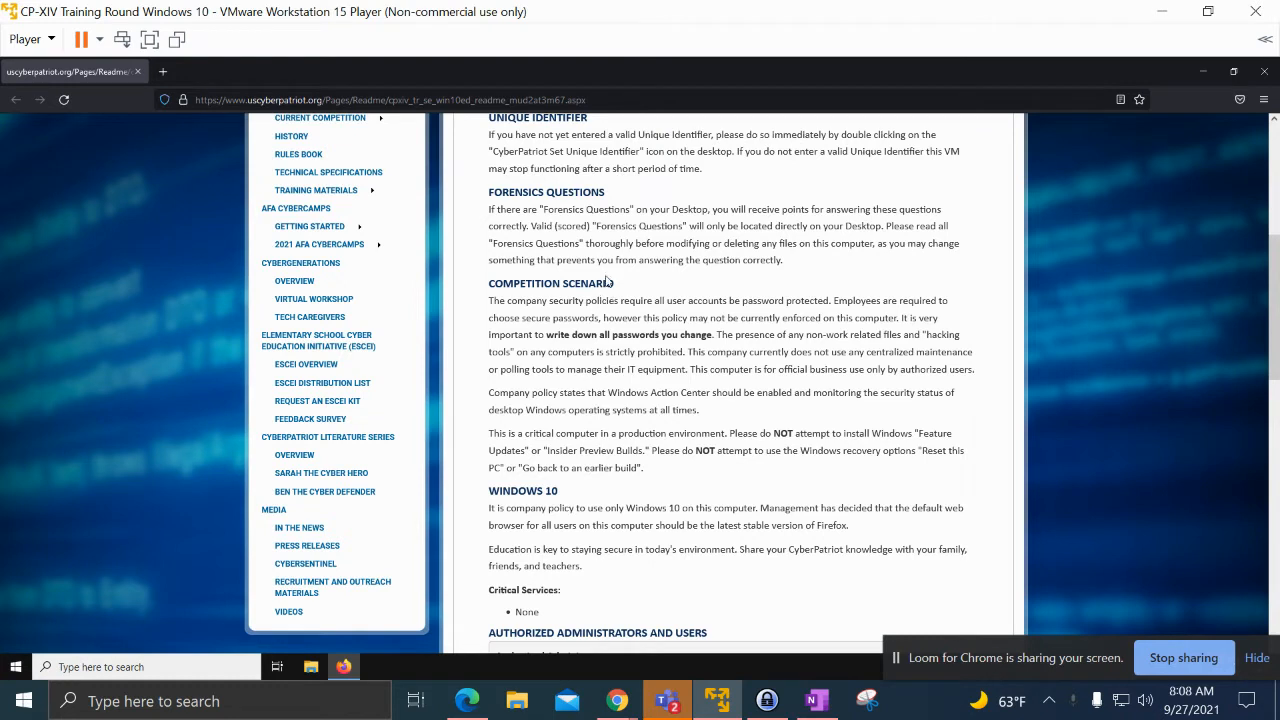
{"action": "mouse_move", "coordinate": [655, 331]}
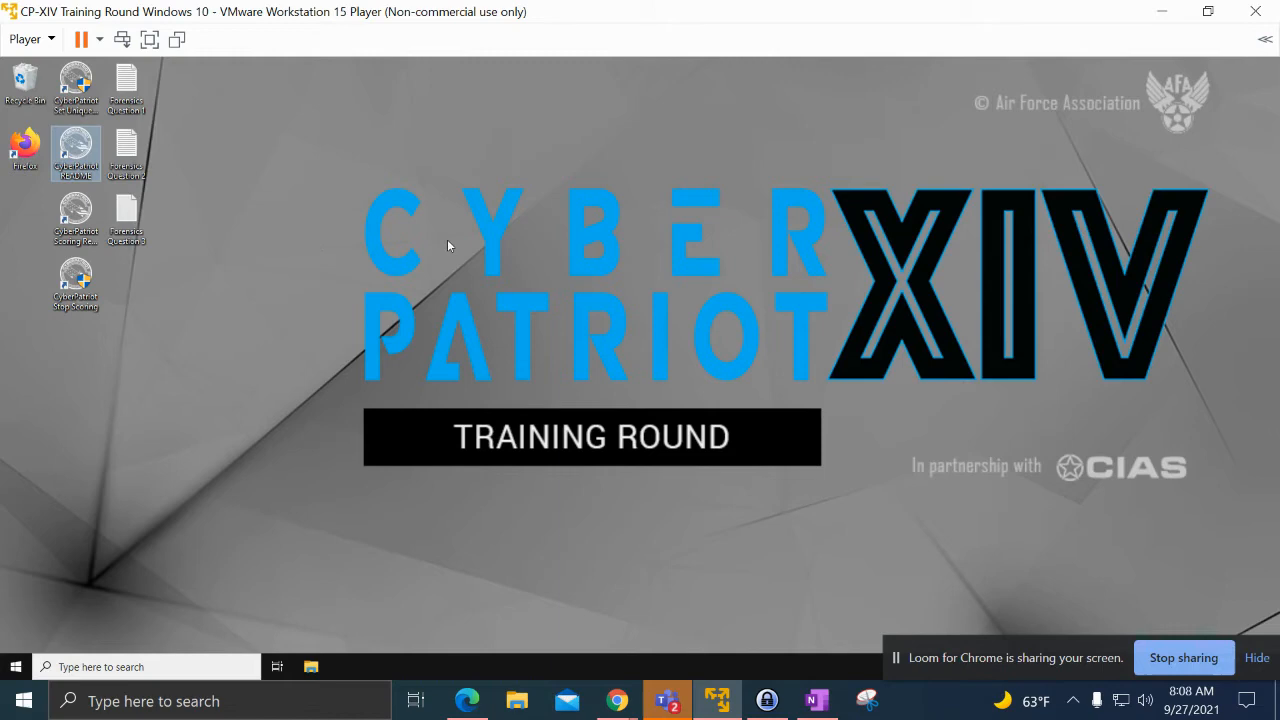
{"action": "mouse_move", "coordinate": [170, 184]}
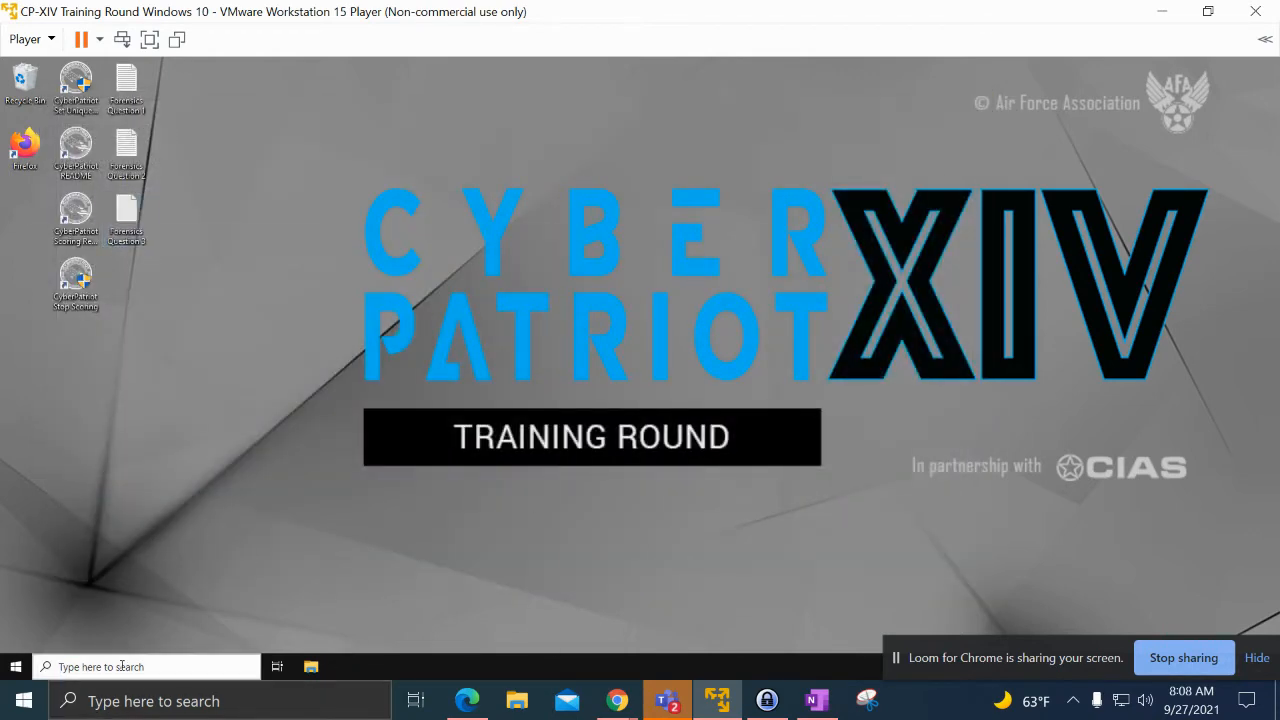
{"action": "type", "text": "sh"}
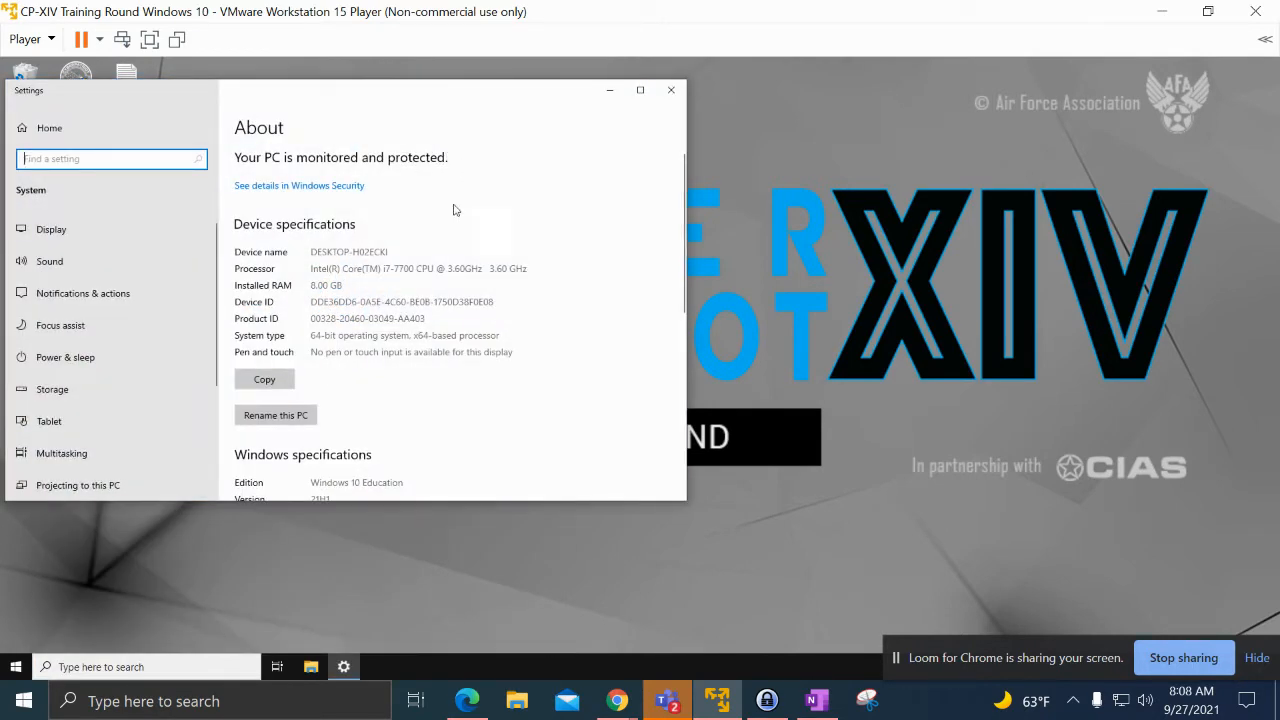
Check the Computer Name tab in Advanced system settings, finding workgroup DRAGONBORN.
{"action": "scroll", "scroll_direction": "down", "scroll_amount": 3}
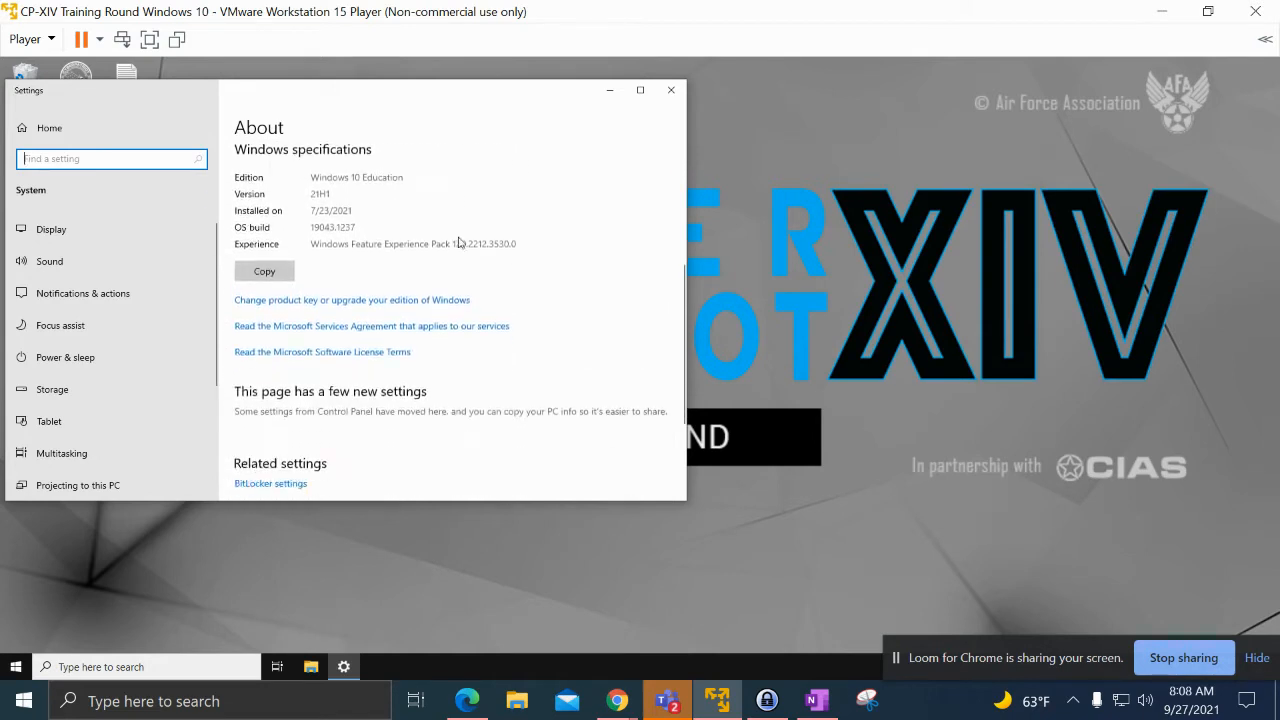
{"action": "scroll", "scroll_direction": "down", "scroll_amount": 3}
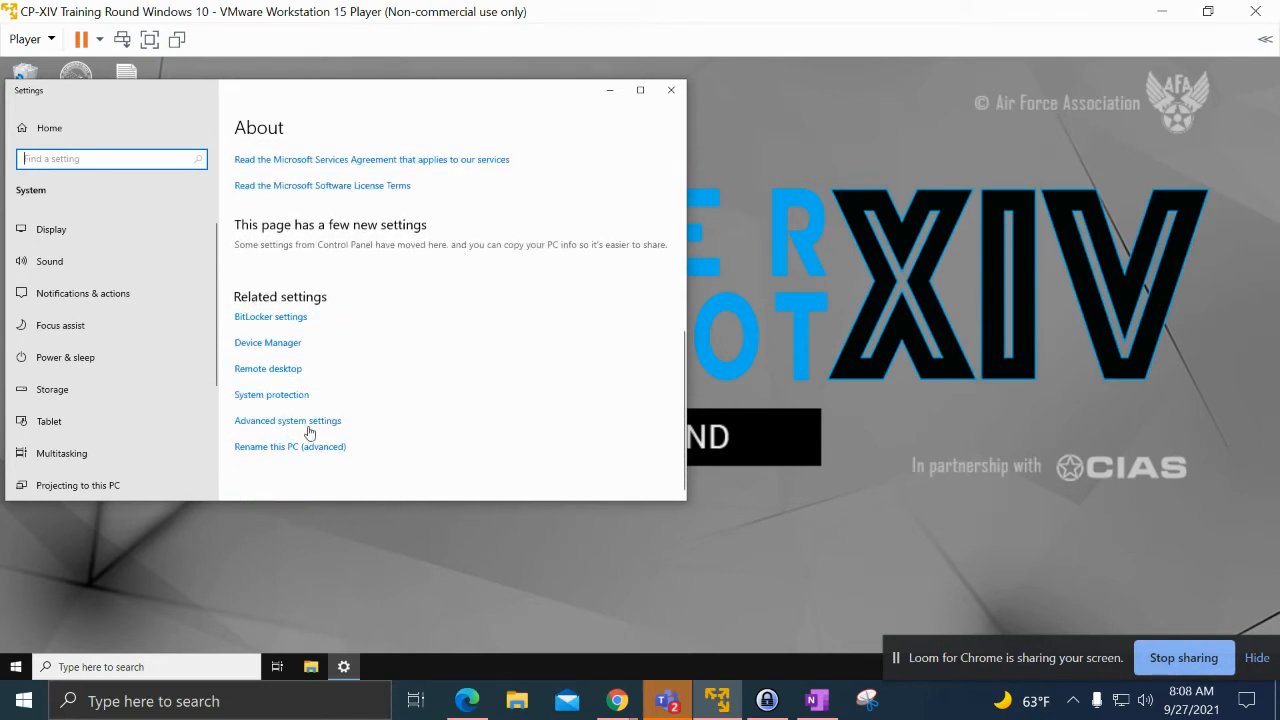
{"action": "left_click", "coordinate": [287, 420]}
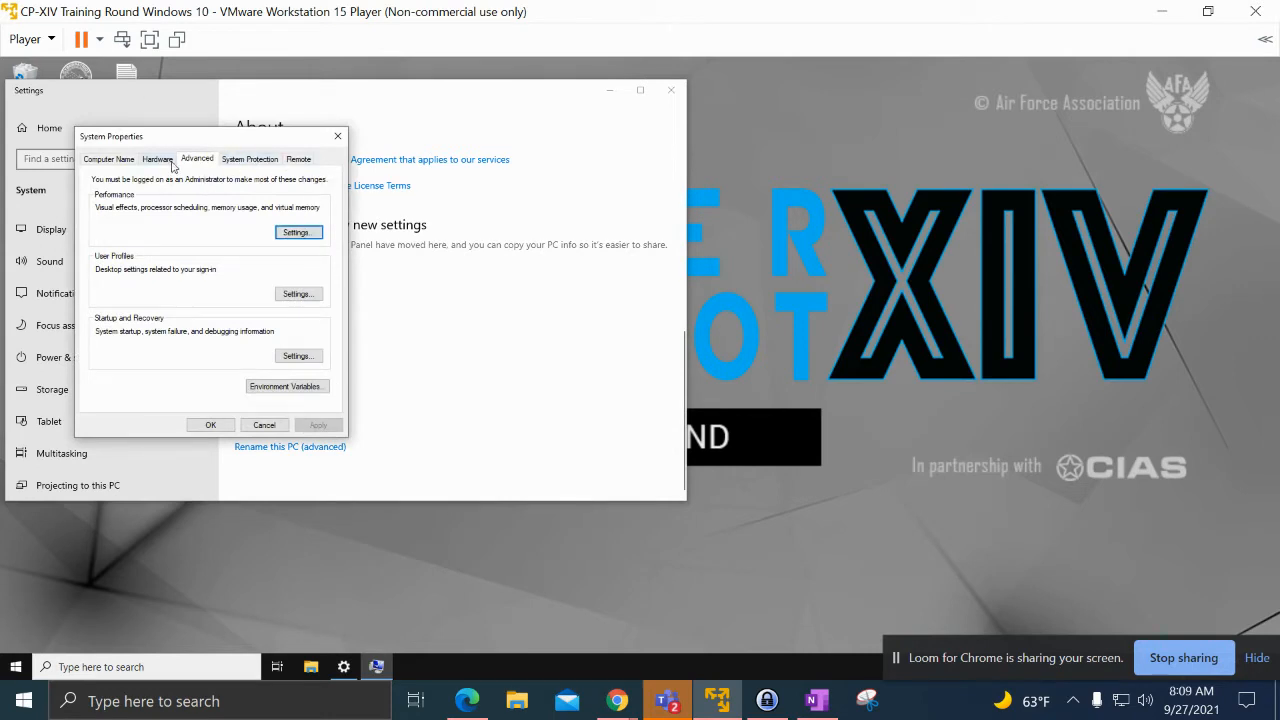
{"action": "left_click", "coordinate": [108, 158]}
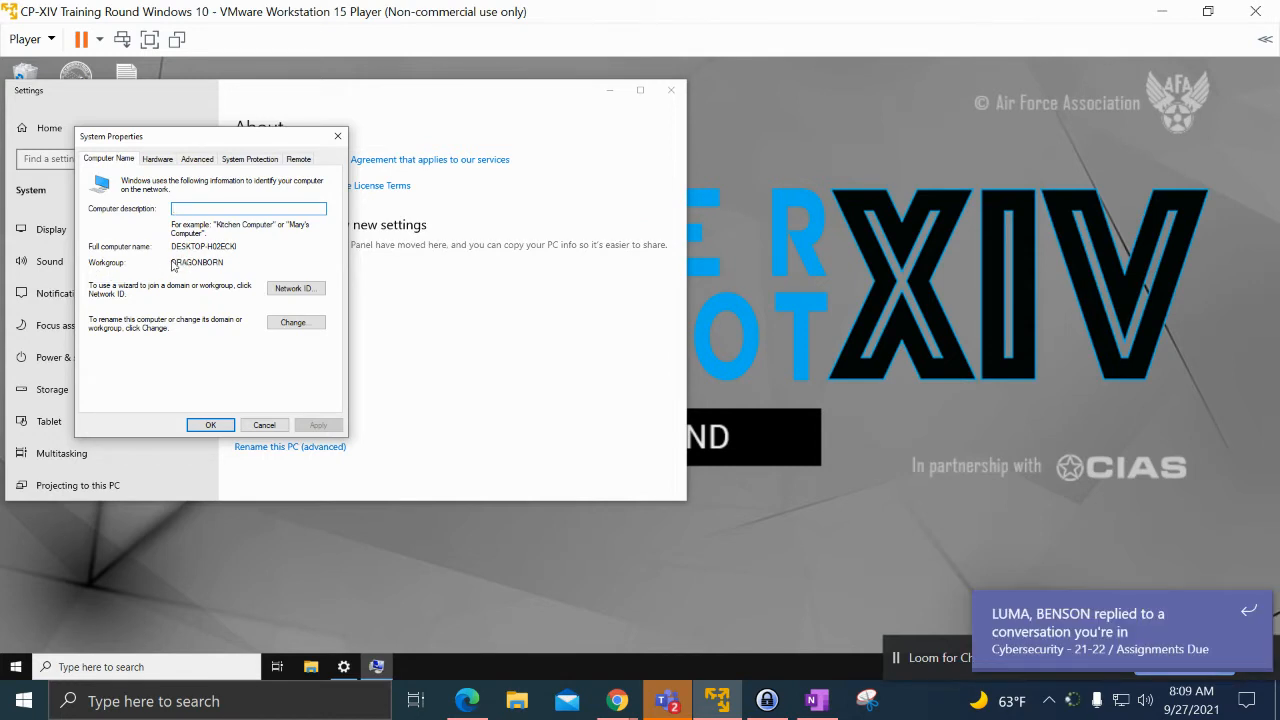
{"action": "double_click", "coordinate": [197, 262]}
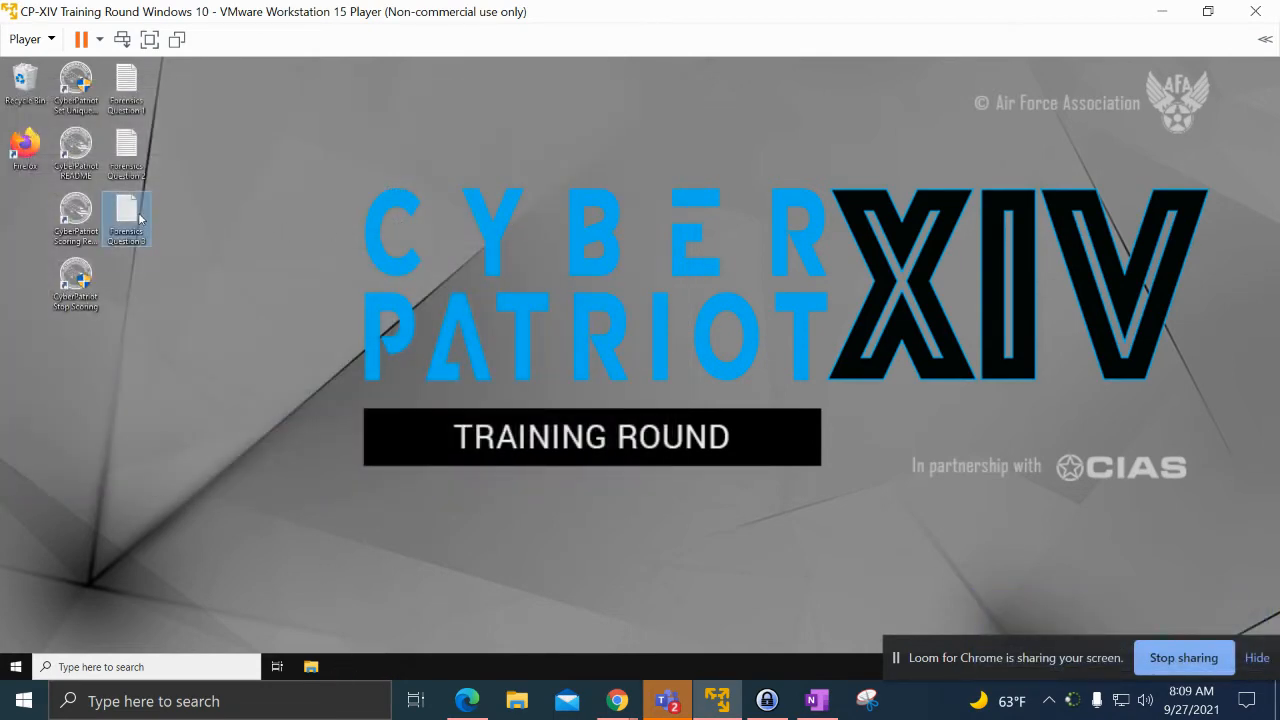
Answer Forensics Question 3 with DragonBorn and close Notepad.
{"action": "double_click", "coordinate": [126, 217]}
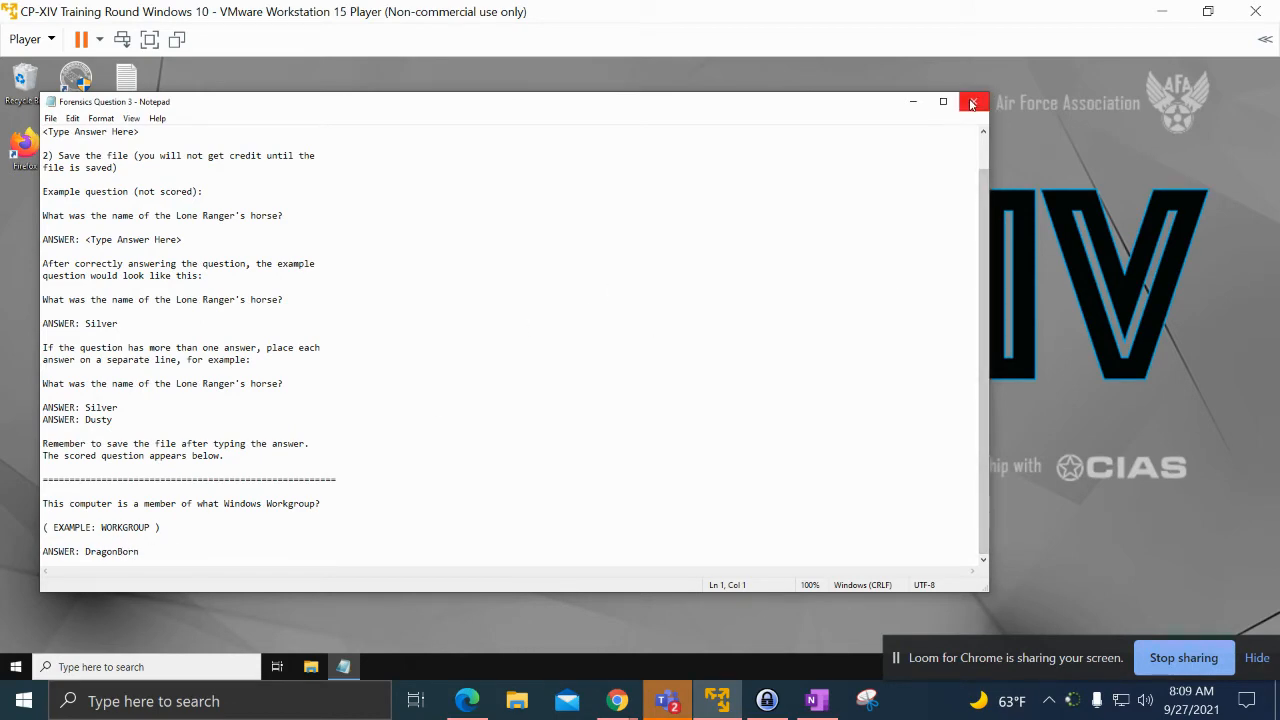
{"action": "left_click", "coordinate": [970, 101]}
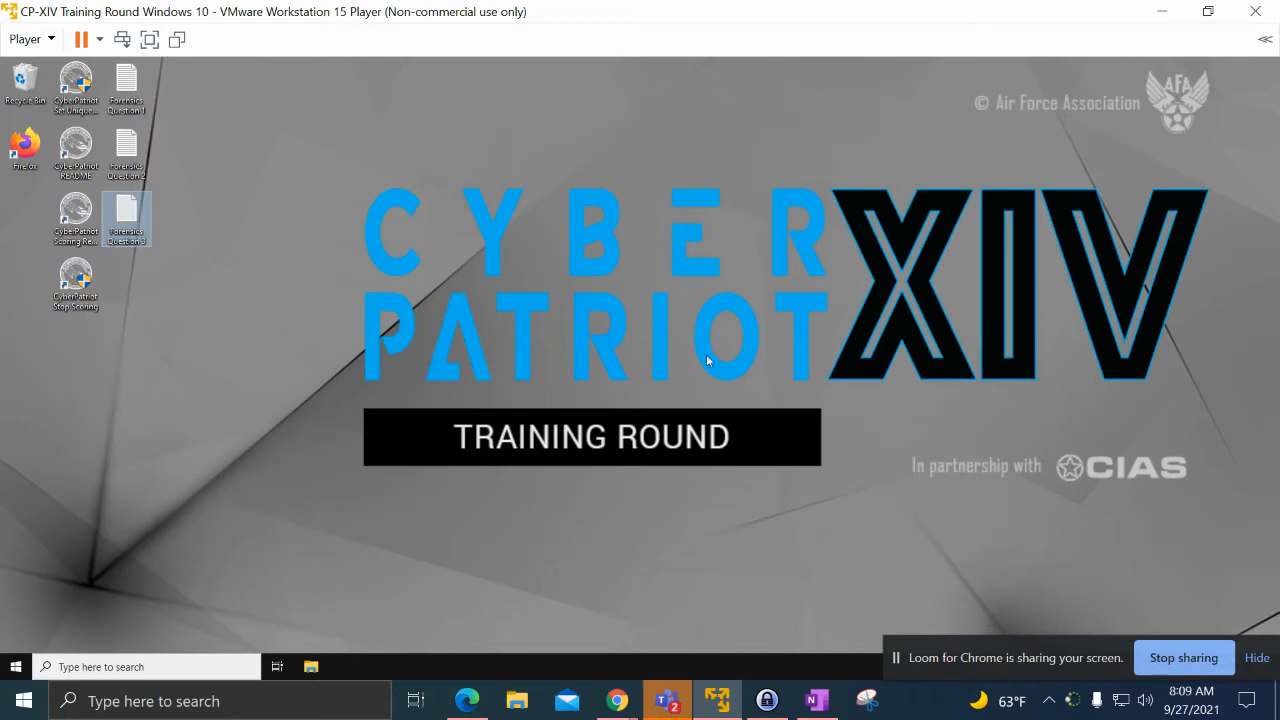
{"action": "mouse_move", "coordinate": [453, 387]}
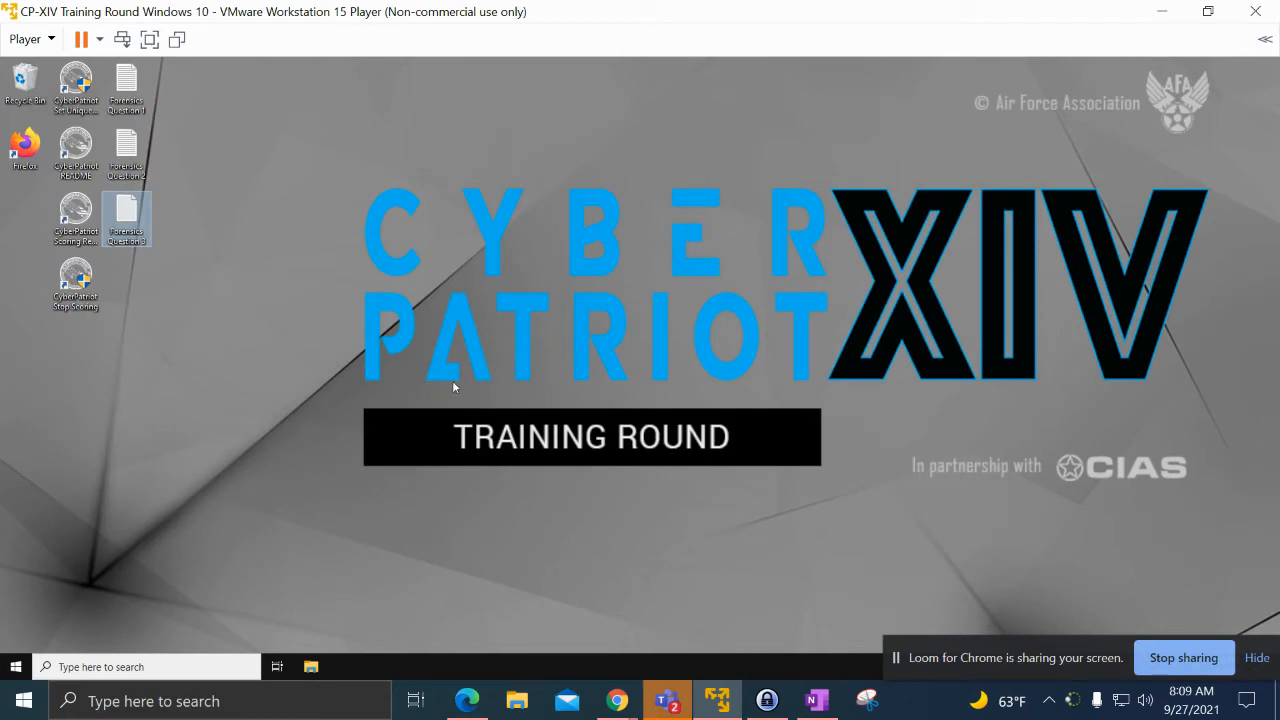
{"action": "mouse_move", "coordinate": [156, 658]}
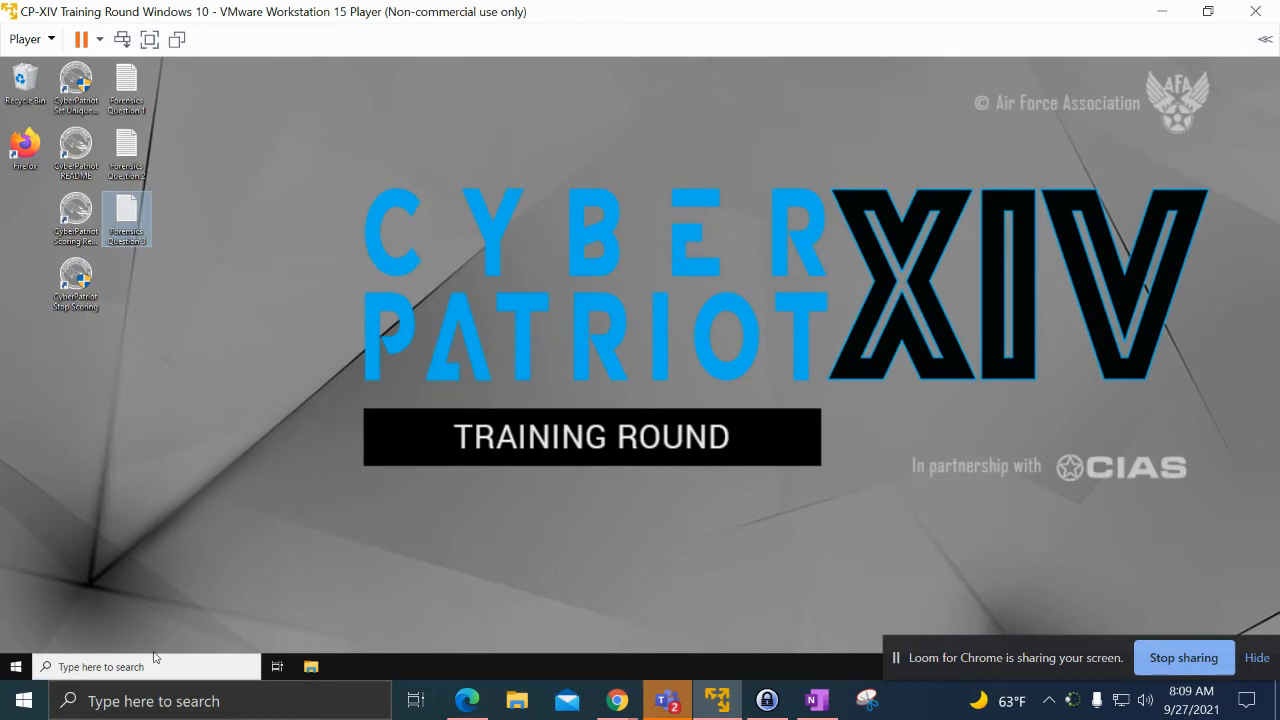
Go to Control Panel's User Accounts and list all local accounts under Manage Accounts.
{"action": "left_click", "coordinate": [150, 666]}
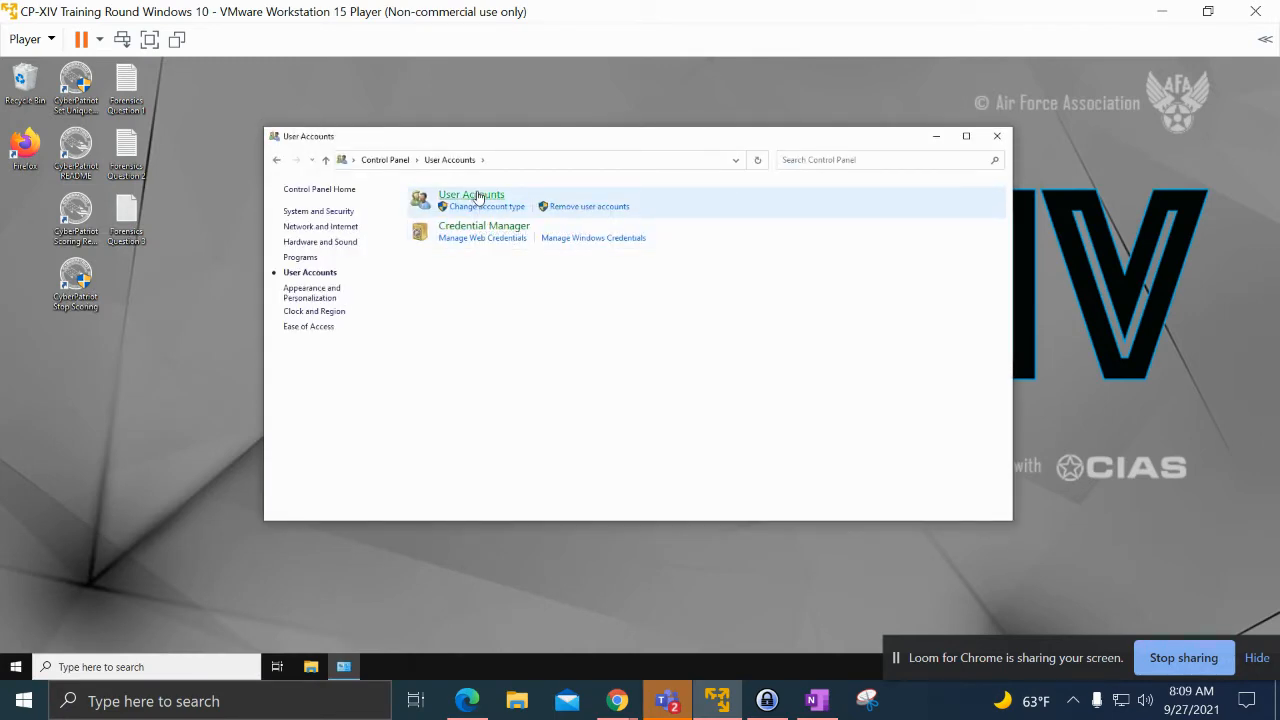
{"action": "left_click", "coordinate": [471, 194]}
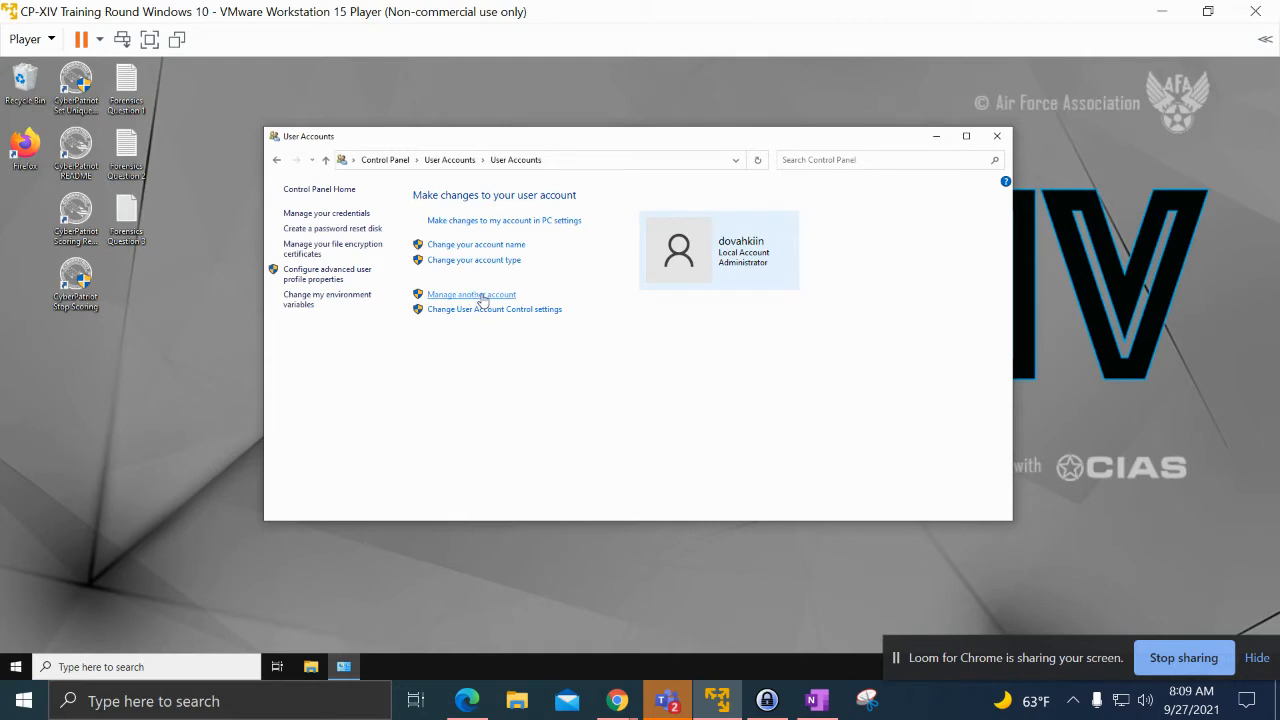
{"action": "left_click", "coordinate": [471, 294]}
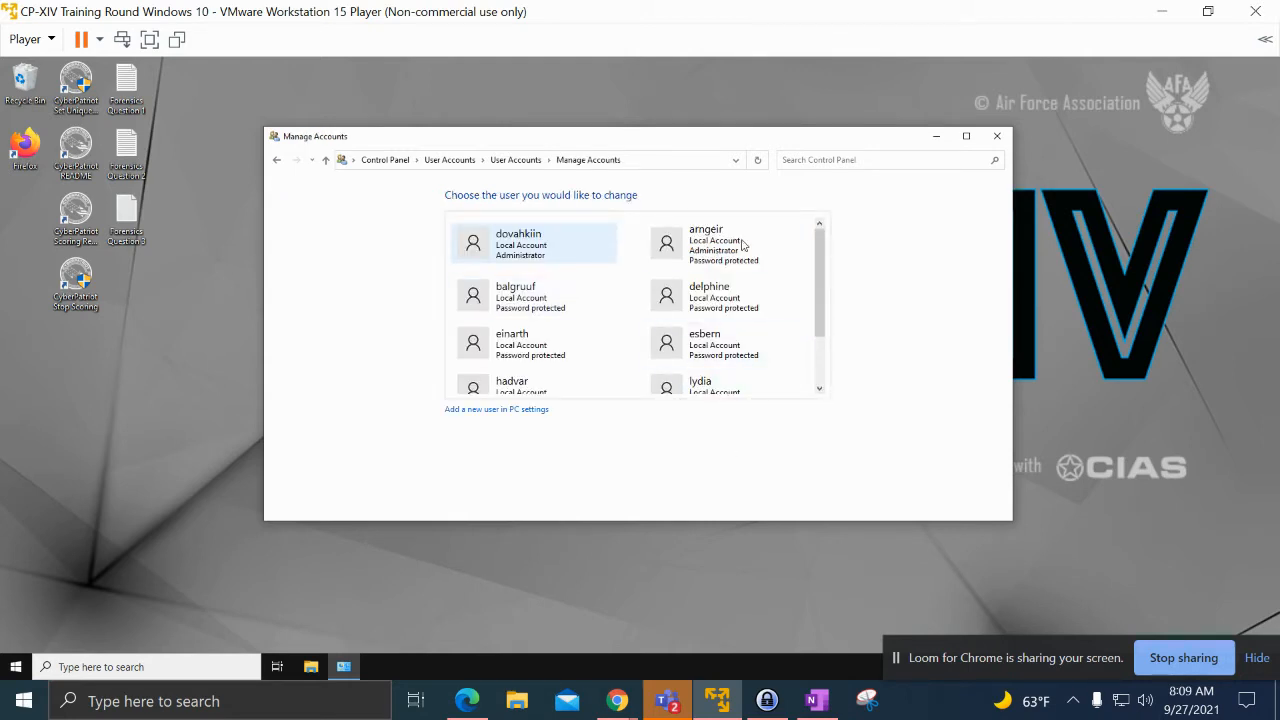
{"action": "scroll", "scroll_direction": "down", "scroll_amount": 3}
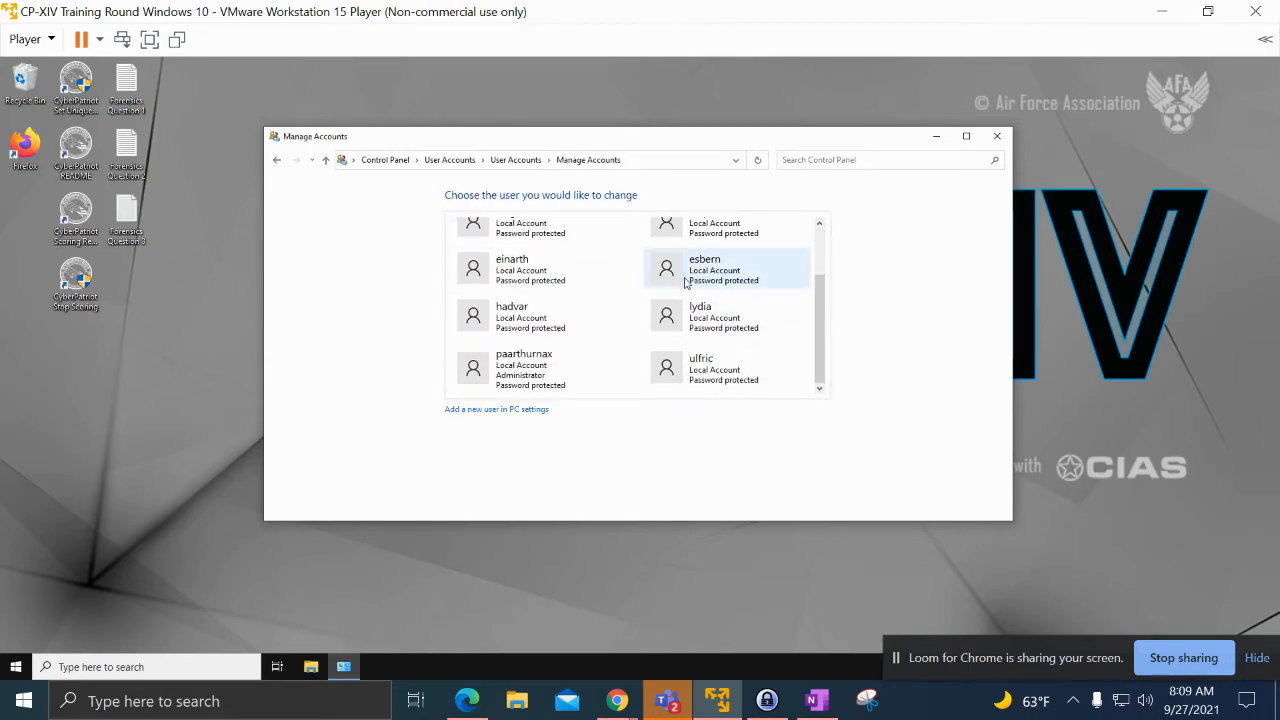
{"action": "mouse_move", "coordinate": [700, 368]}
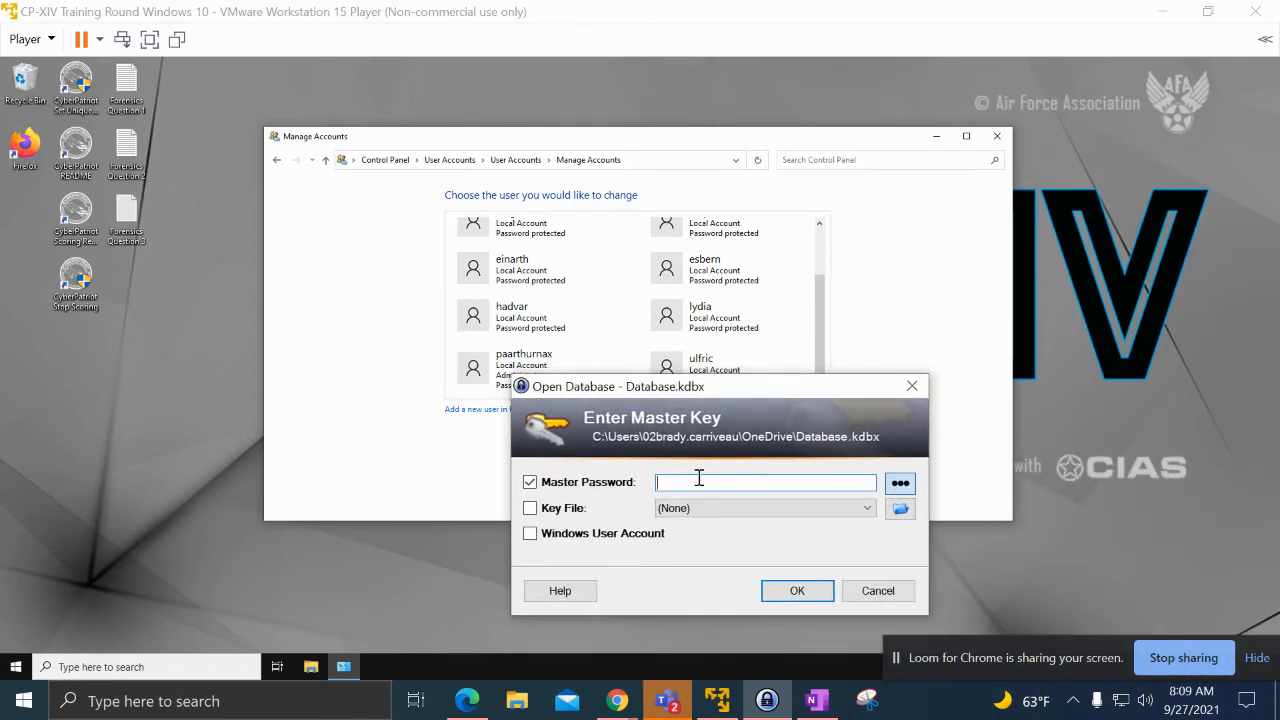
Unlock the KeePass database with the master password and dismiss the update check.
{"action": "type", "text": "••"}
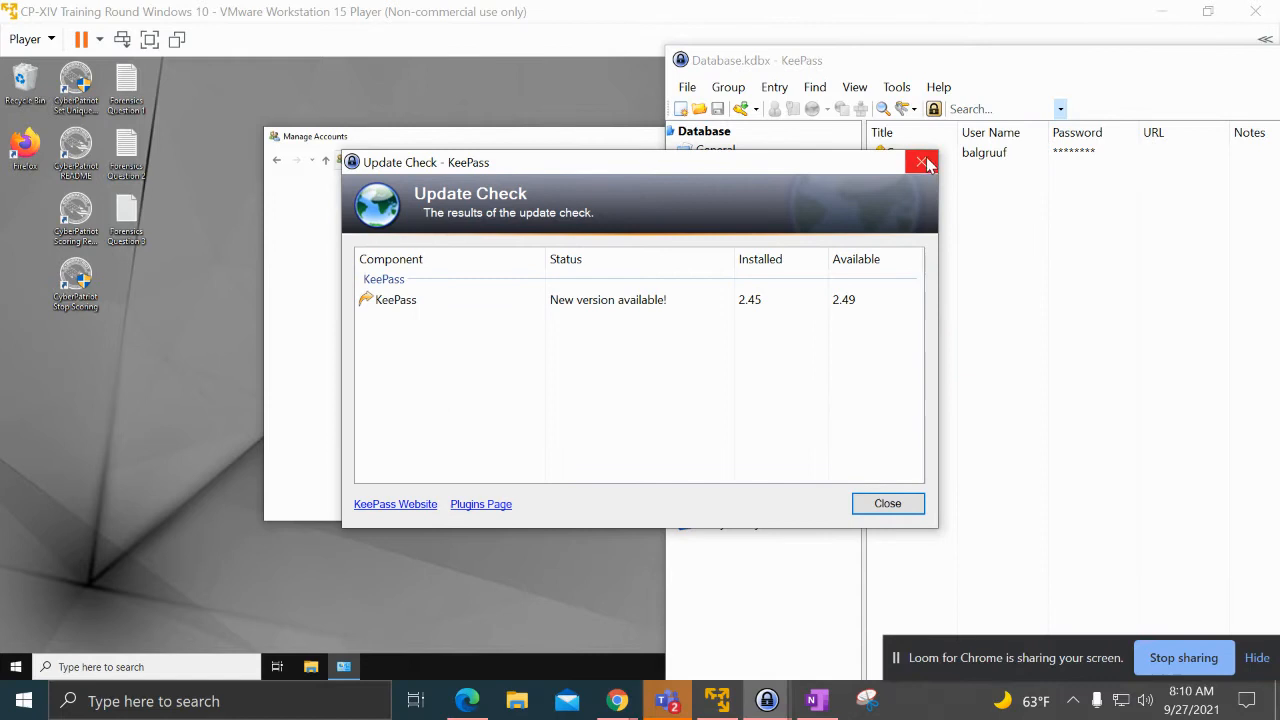
{"action": "left_click", "coordinate": [921, 162]}
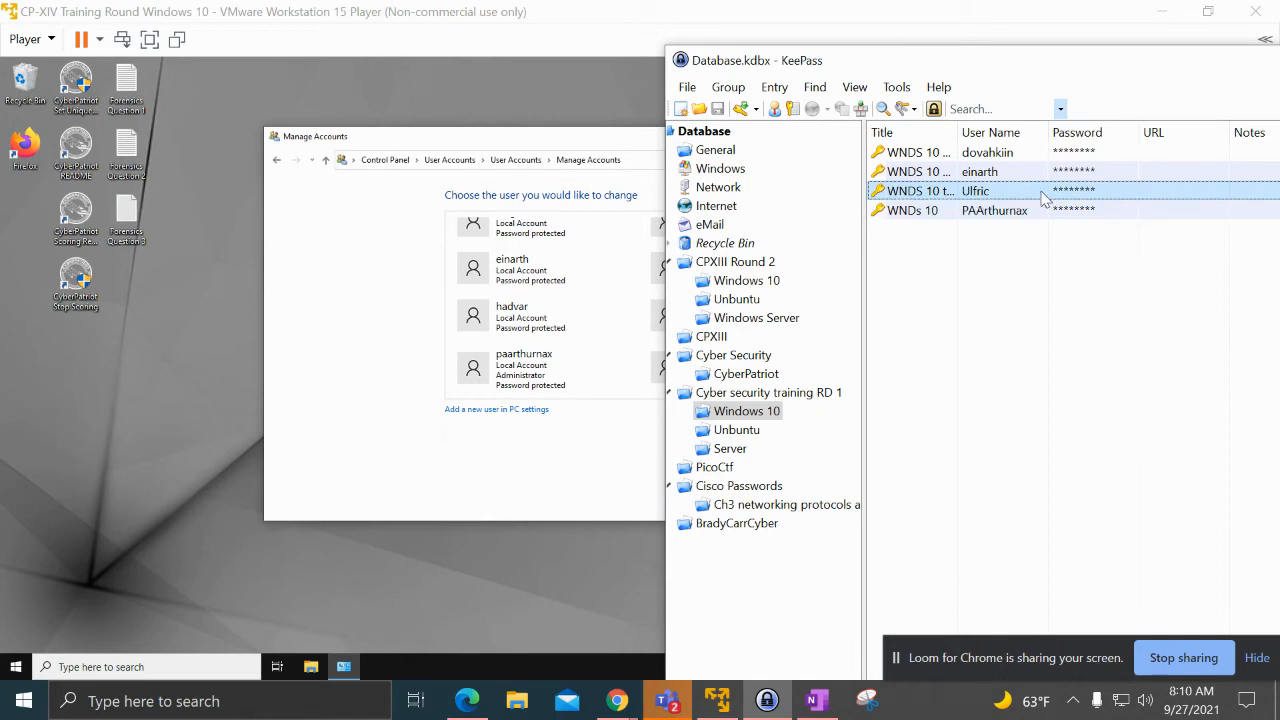
{"action": "mouse_move", "coordinate": [307, 470]}
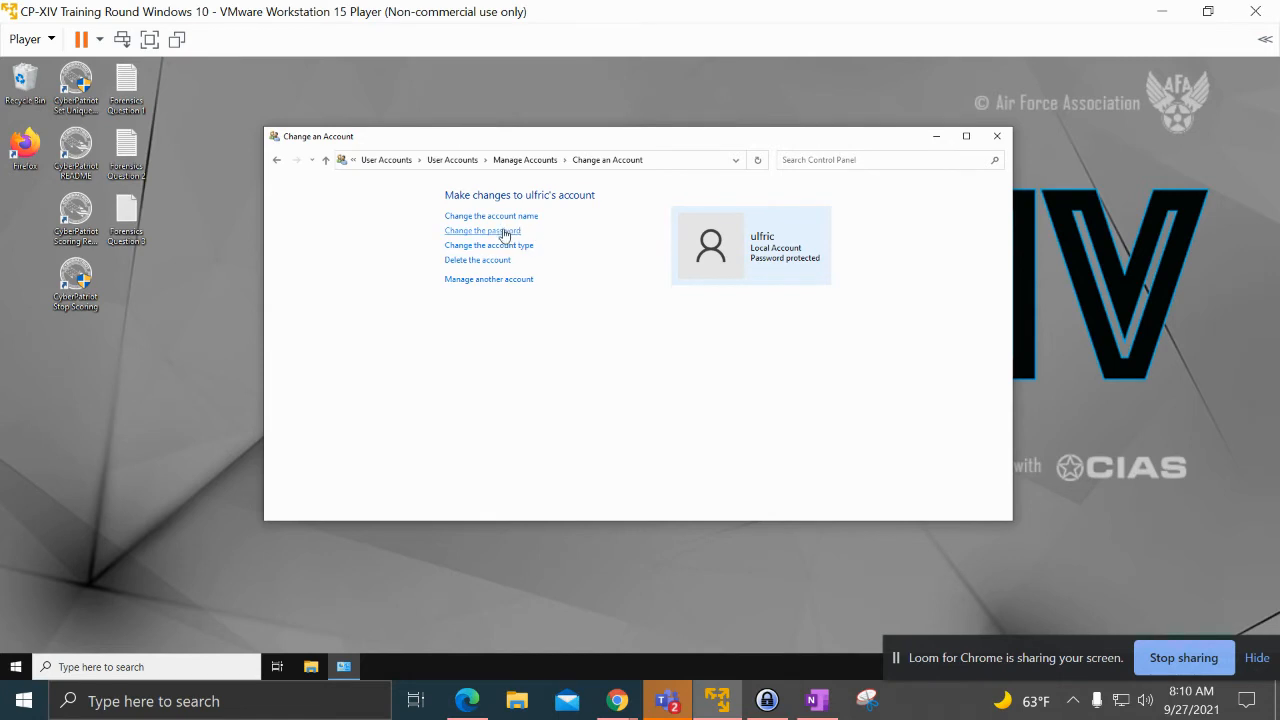
Open ulfric's change-password form and enter the new password.
{"action": "left_click", "coordinate": [482, 230]}
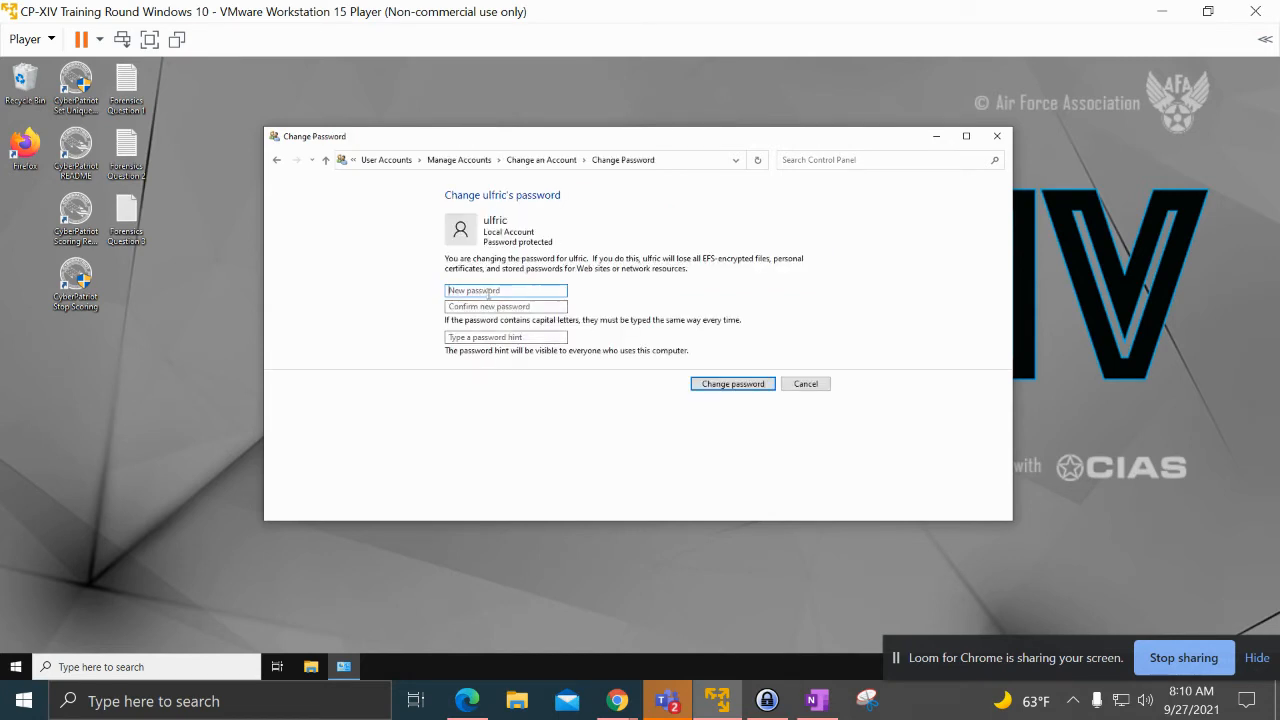
{"action": "type", "text": "password"}
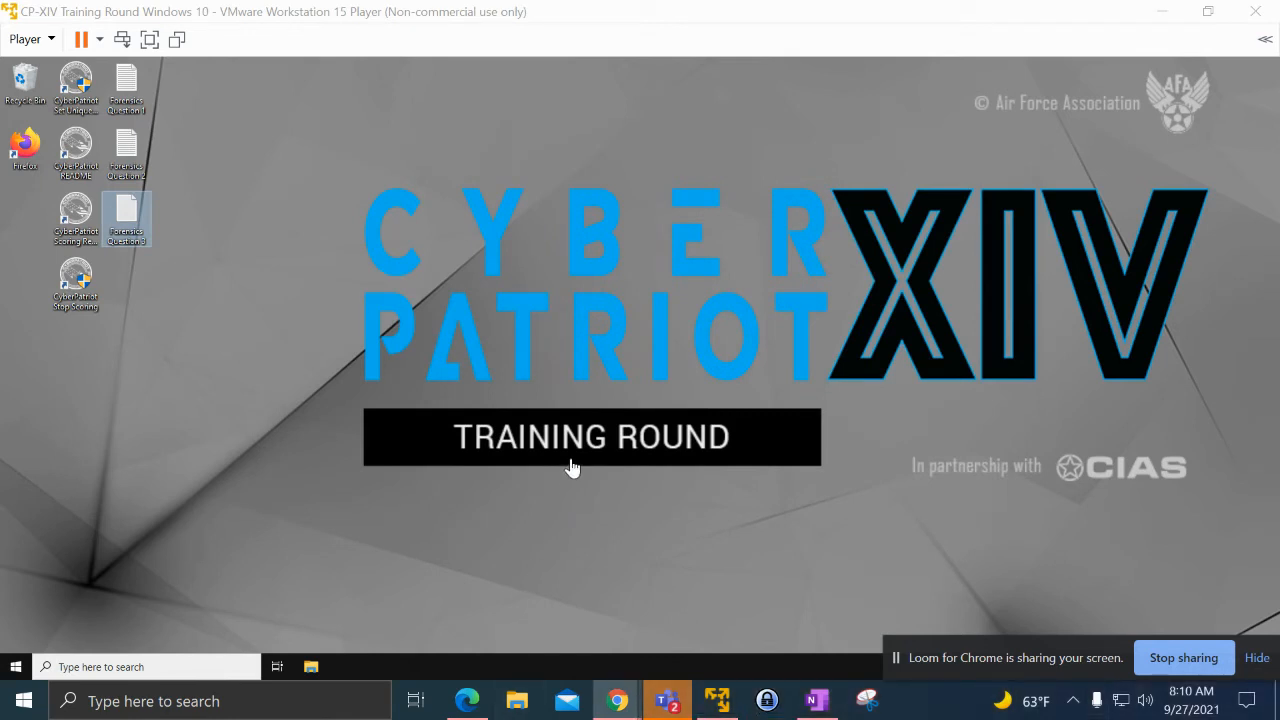
{"action": "mouse_move", "coordinate": [321, 413]}
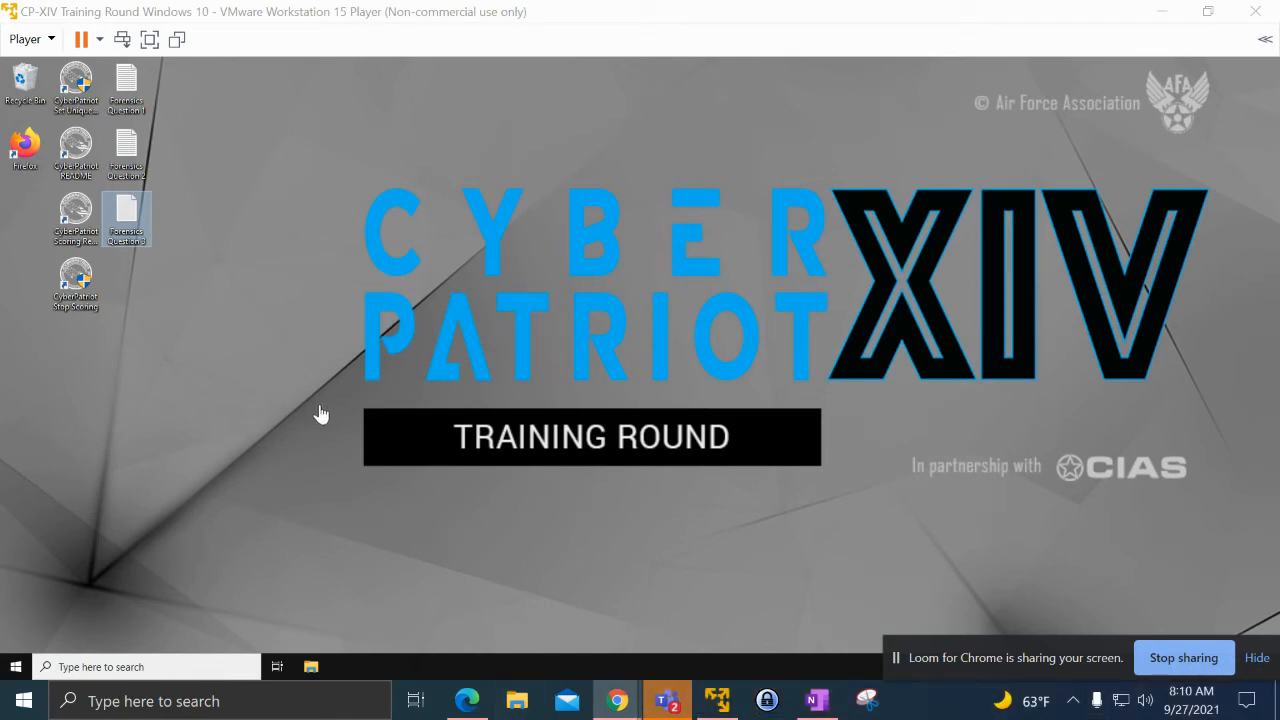
{"action": "mouse_move", "coordinate": [485, 387]}
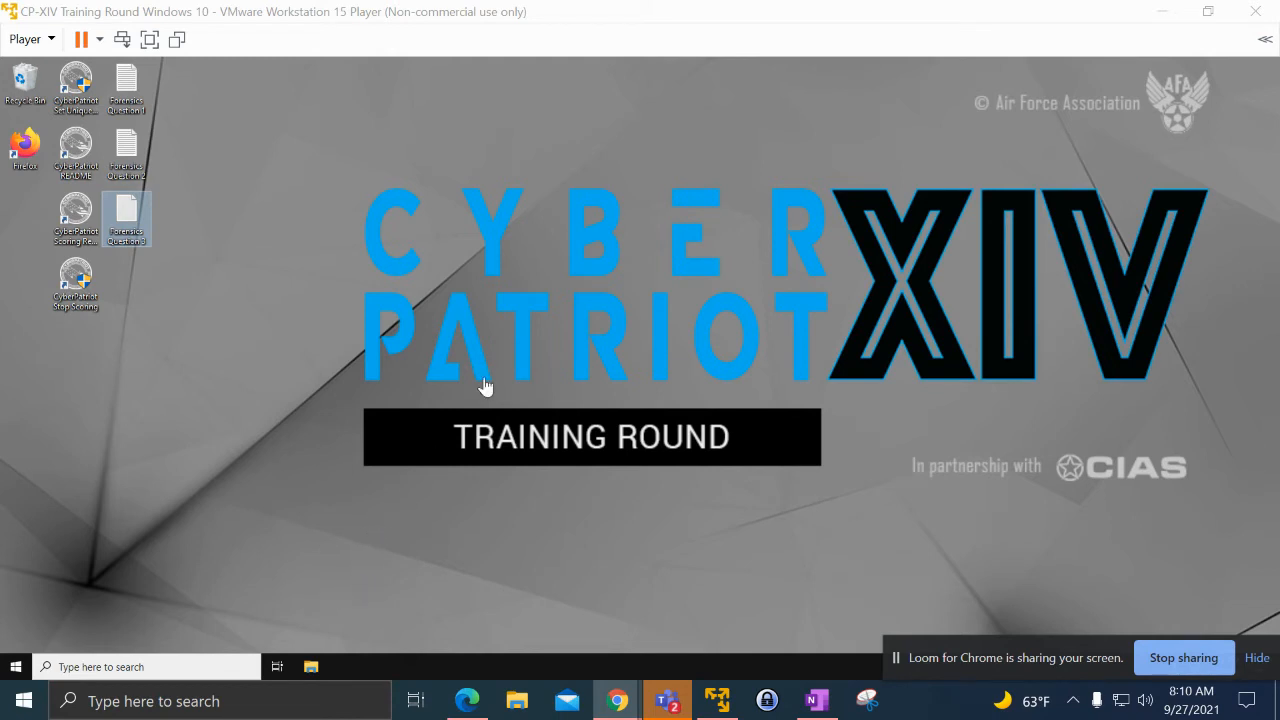
{"action": "mouse_move", "coordinate": [470, 221]}
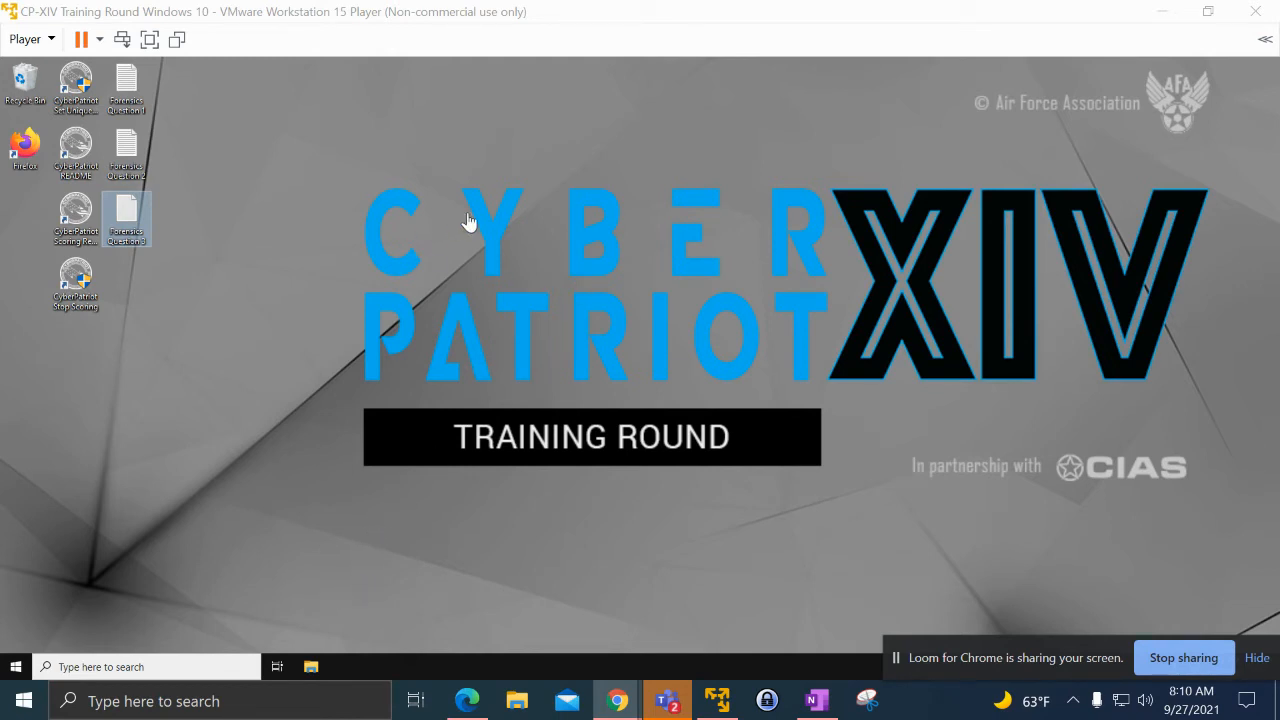
{"action": "mouse_move", "coordinate": [490, 235]}
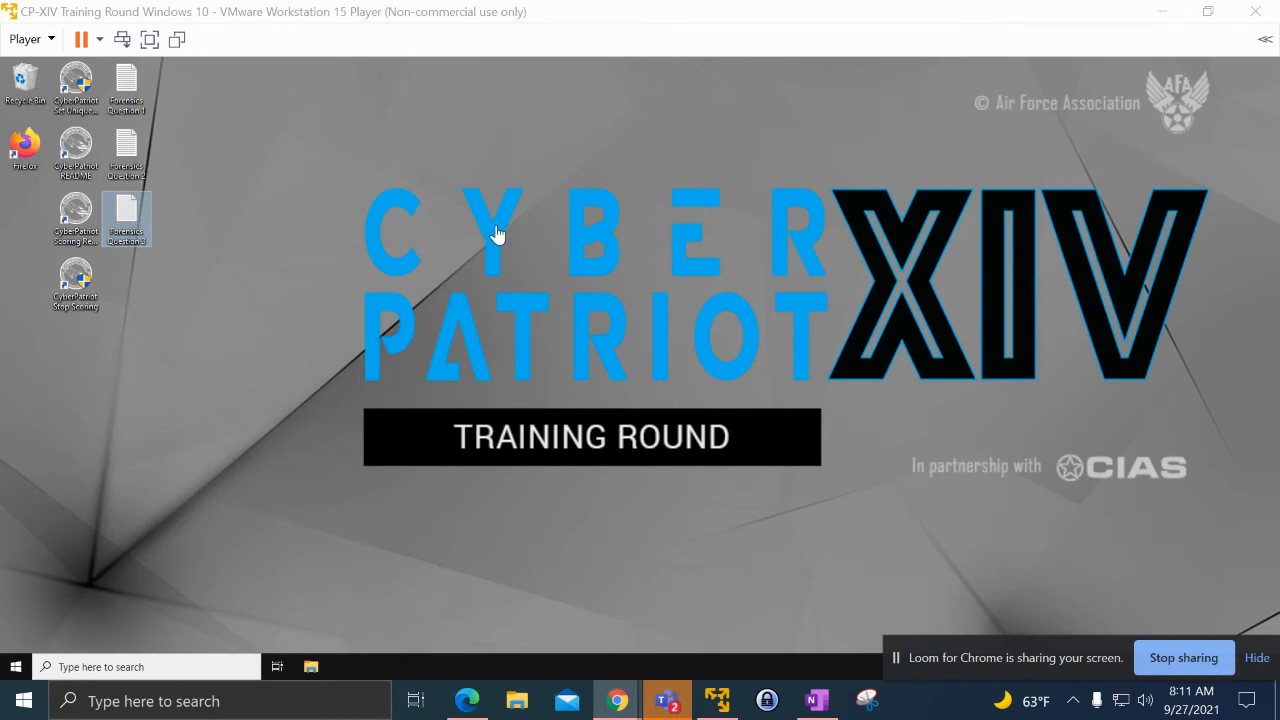
{"action": "mouse_move", "coordinate": [292, 580]}
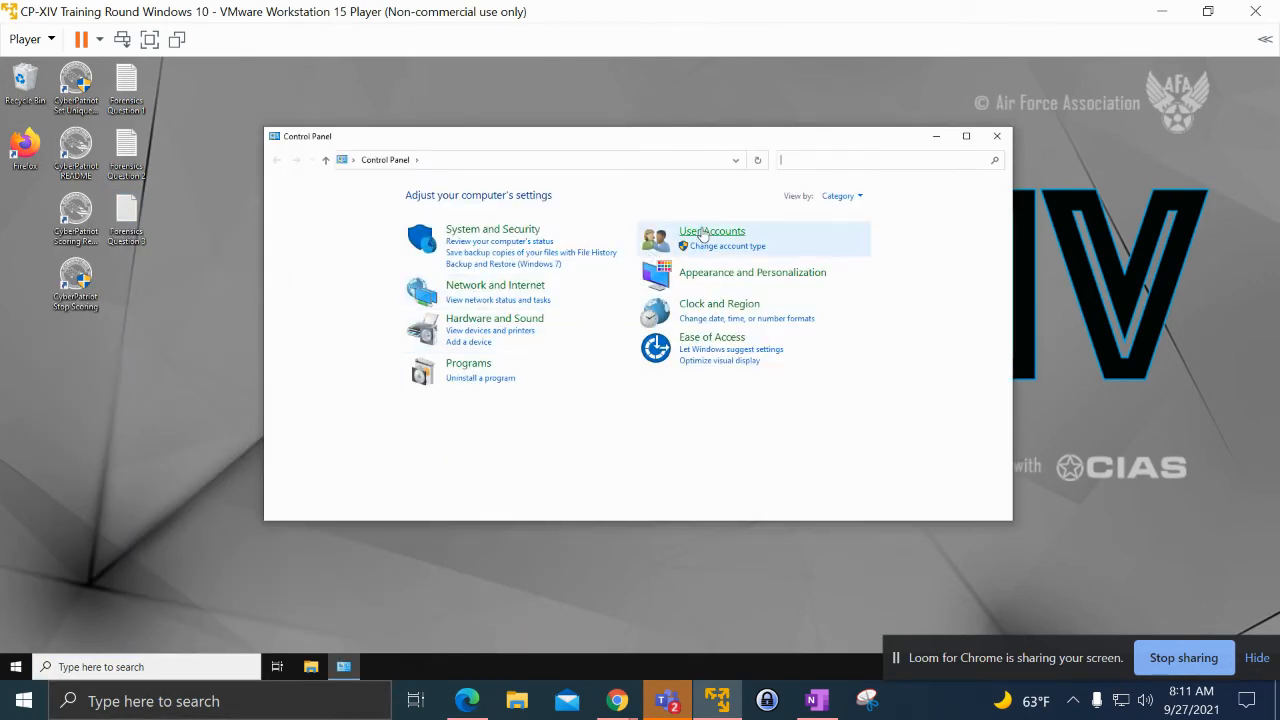
{"action": "left_click", "coordinate": [468, 362]}
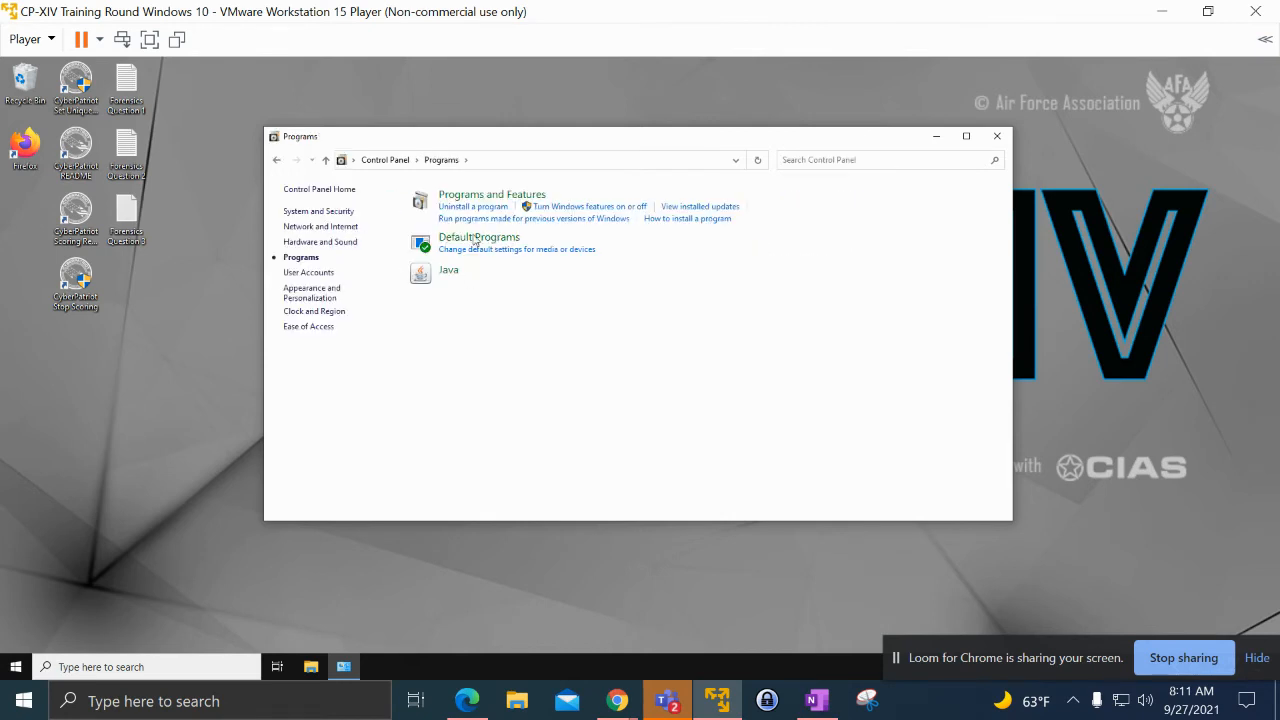
{"action": "left_click", "coordinate": [473, 206]}
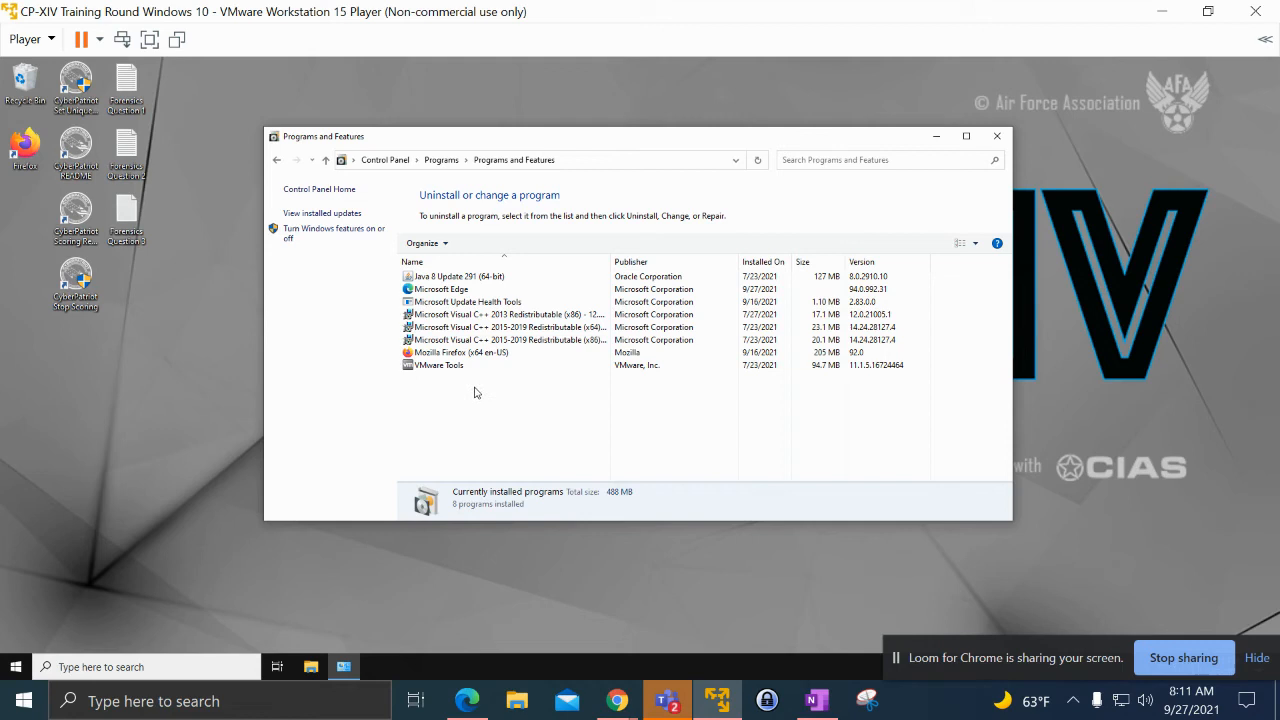
{"action": "mouse_move", "coordinate": [433, 392]}
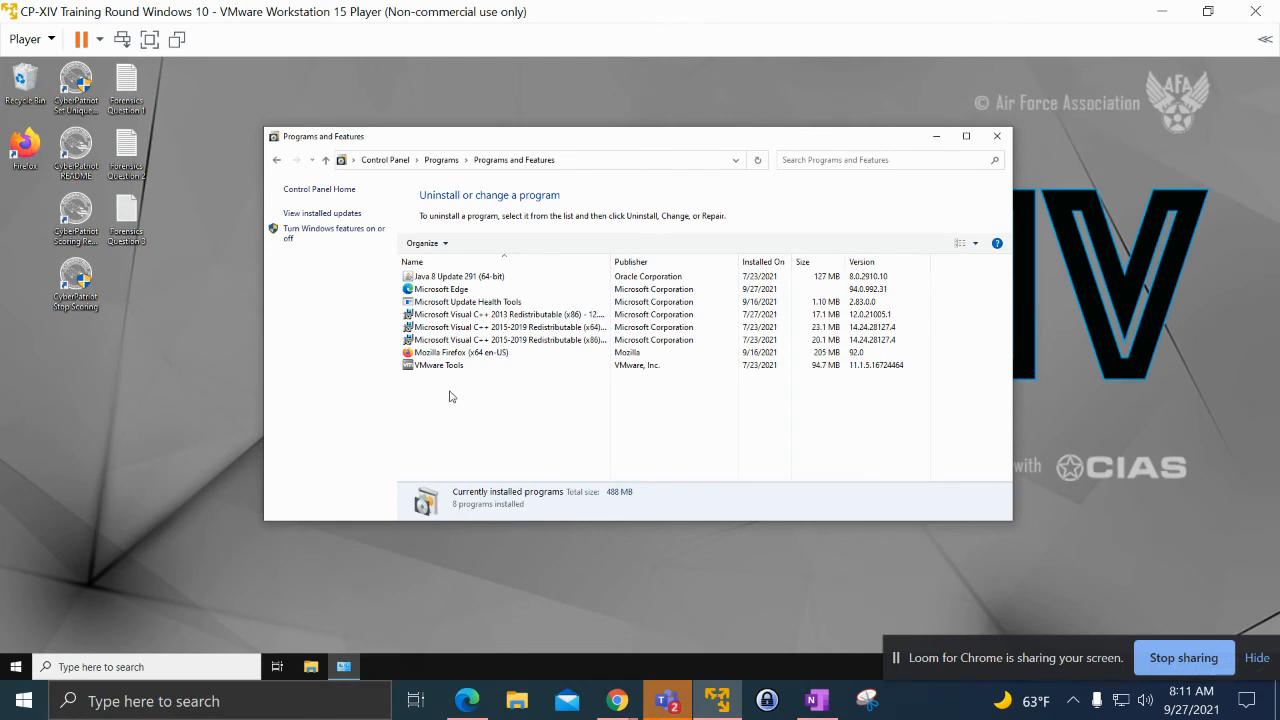
{"action": "mouse_move", "coordinate": [435, 387]}
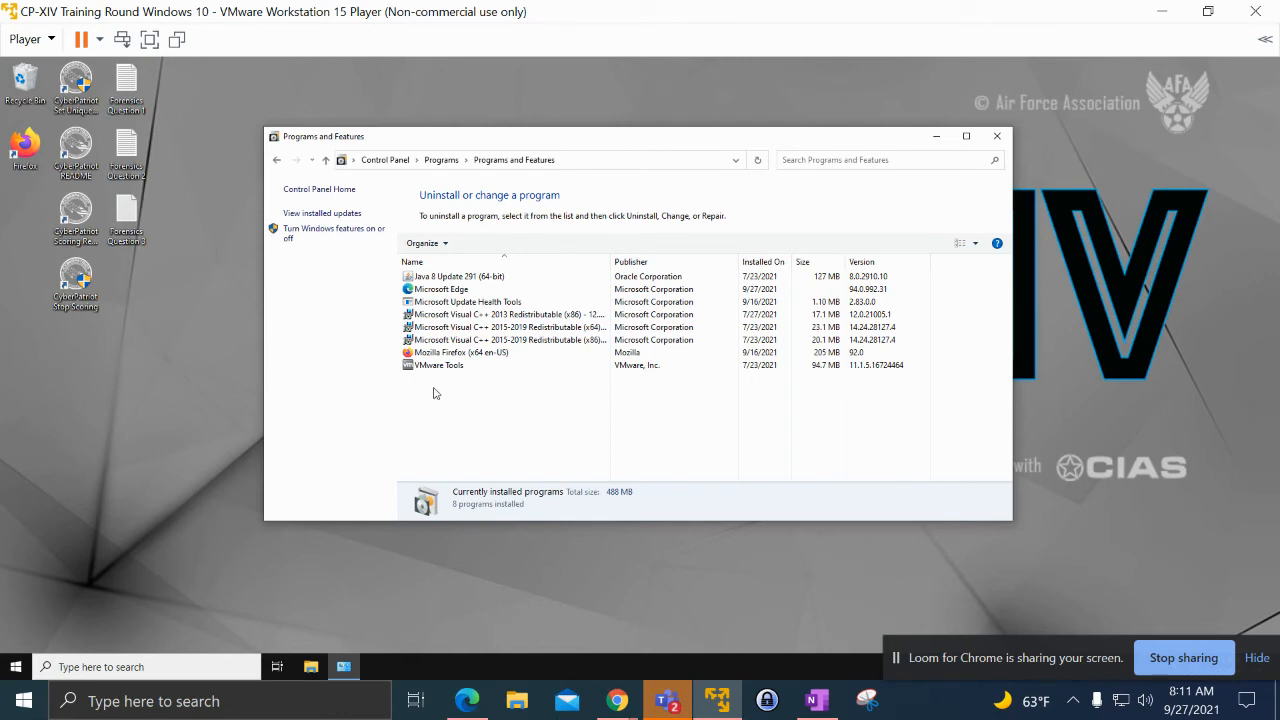
{"action": "left_click", "coordinate": [438, 365]}
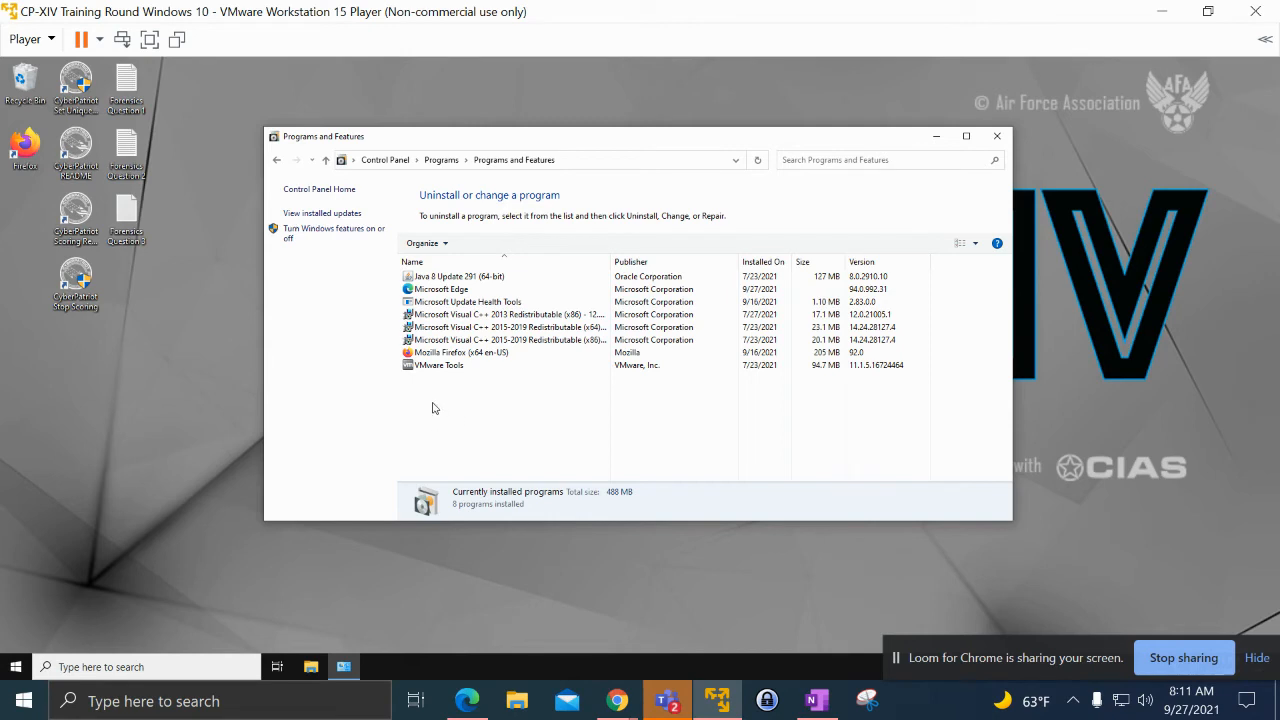
{"action": "mouse_move", "coordinate": [442, 384]}
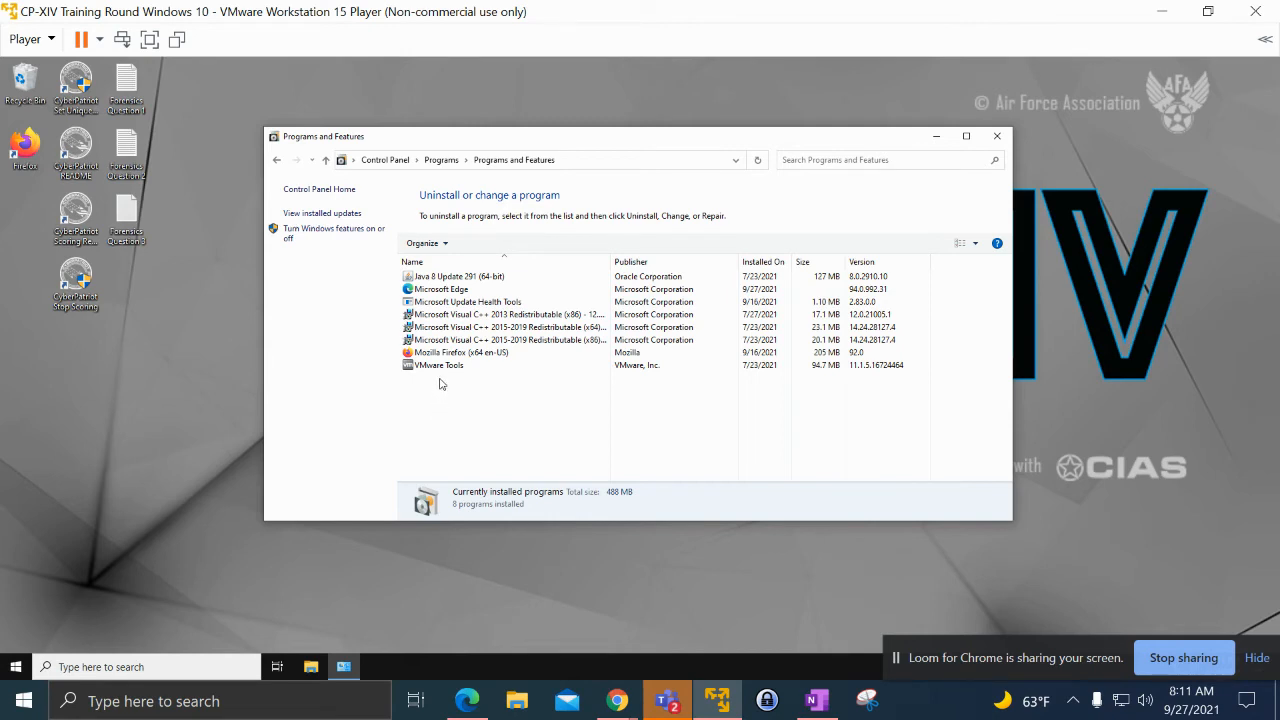
{"action": "mouse_move", "coordinate": [559, 353]}
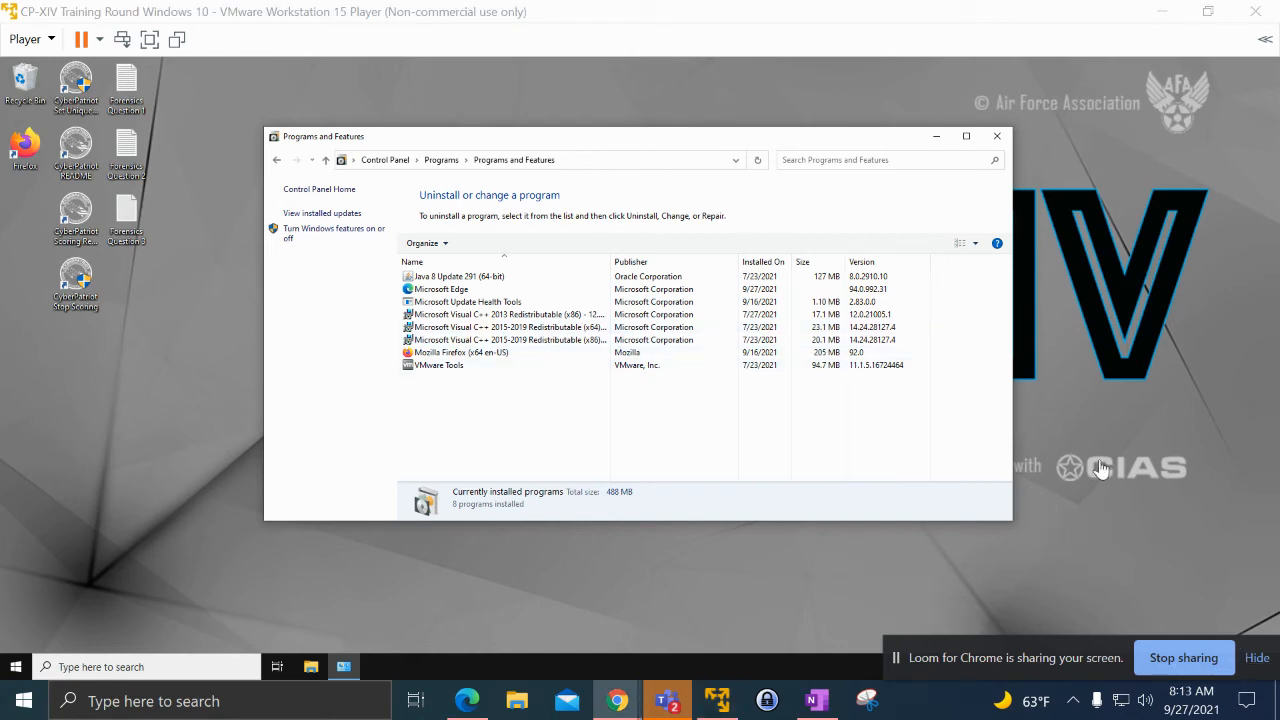
{"action": "mouse_move", "coordinate": [1108, 193]}
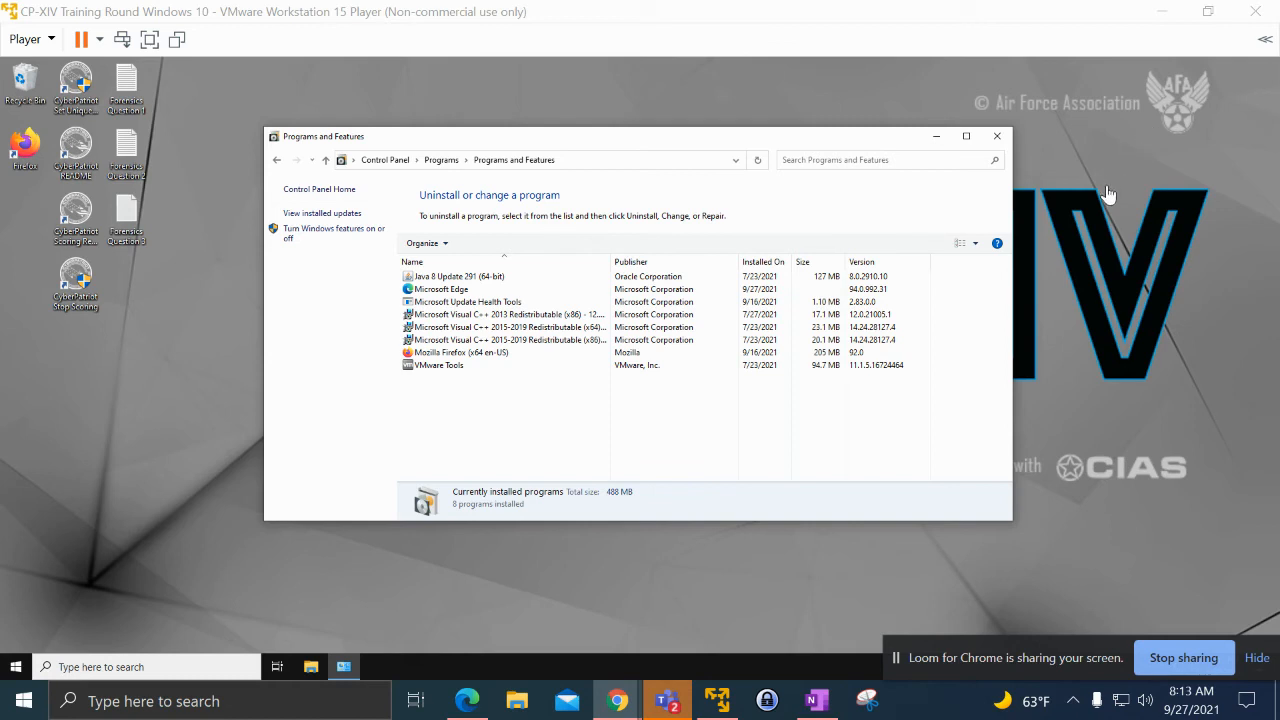
{"action": "mouse_move", "coordinate": [1160, 250]}
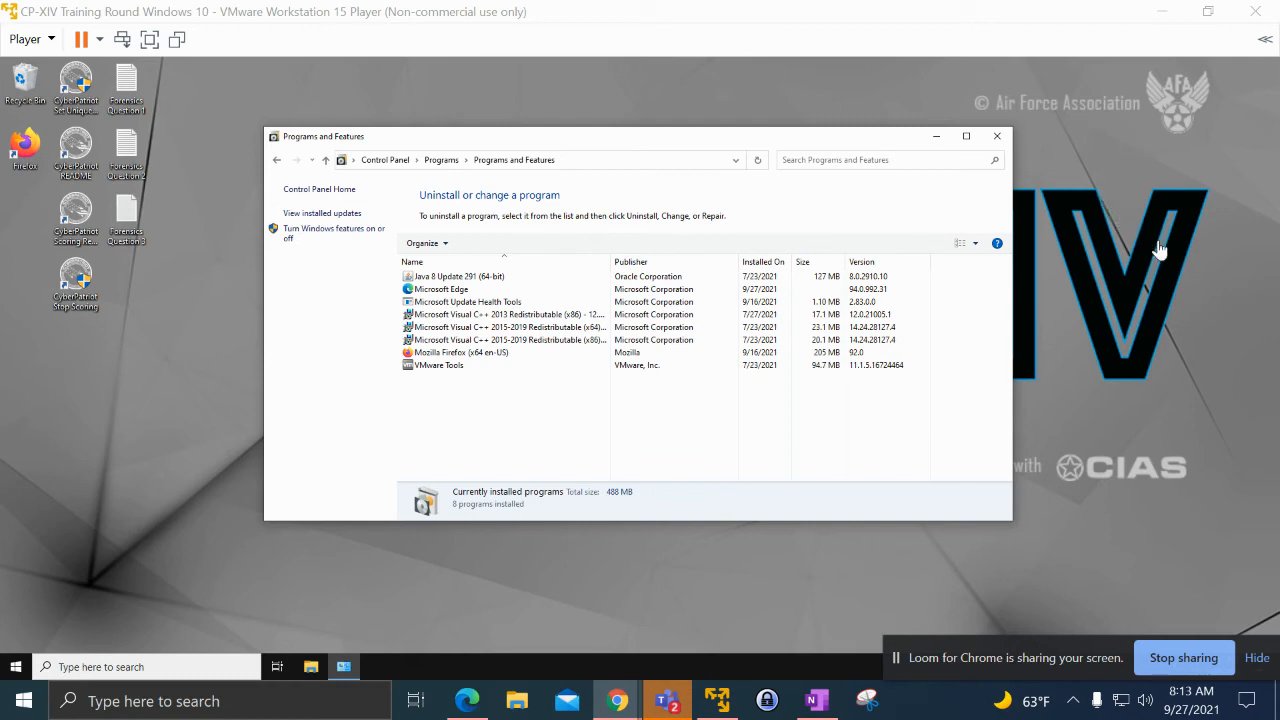
{"action": "mouse_move", "coordinate": [1055, 158]}
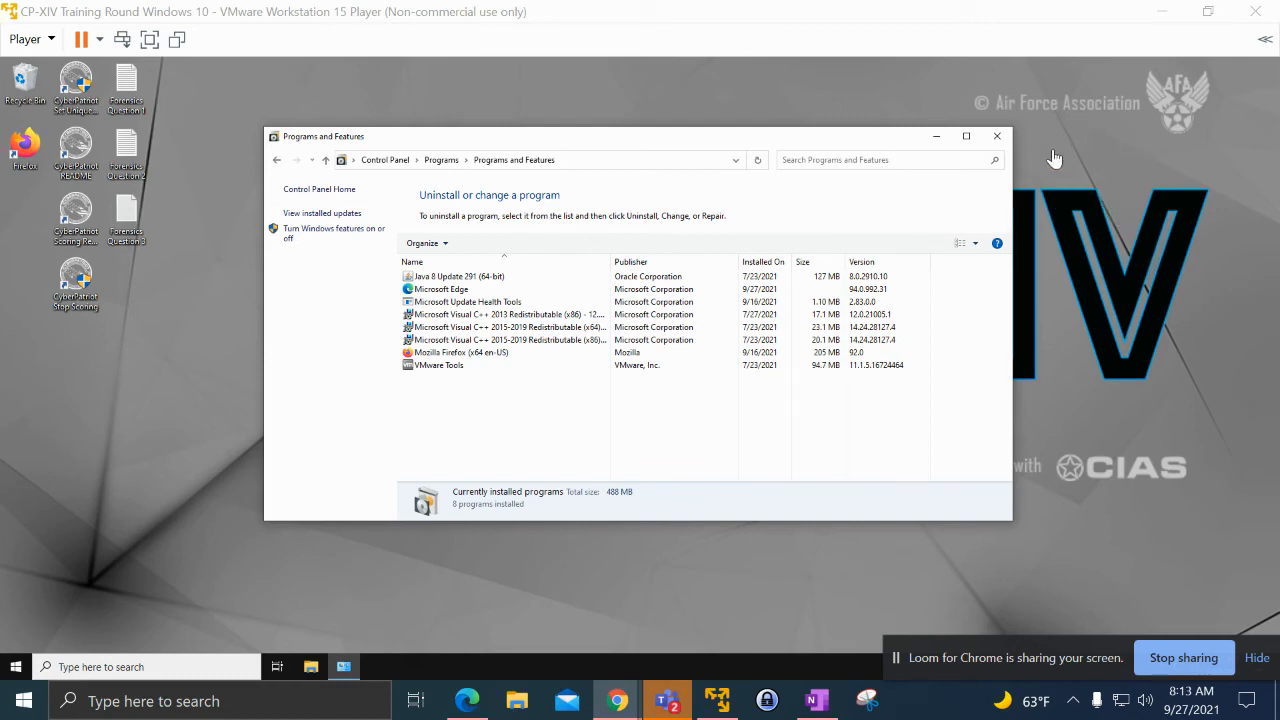
{"action": "mouse_move", "coordinate": [1073, 261]}
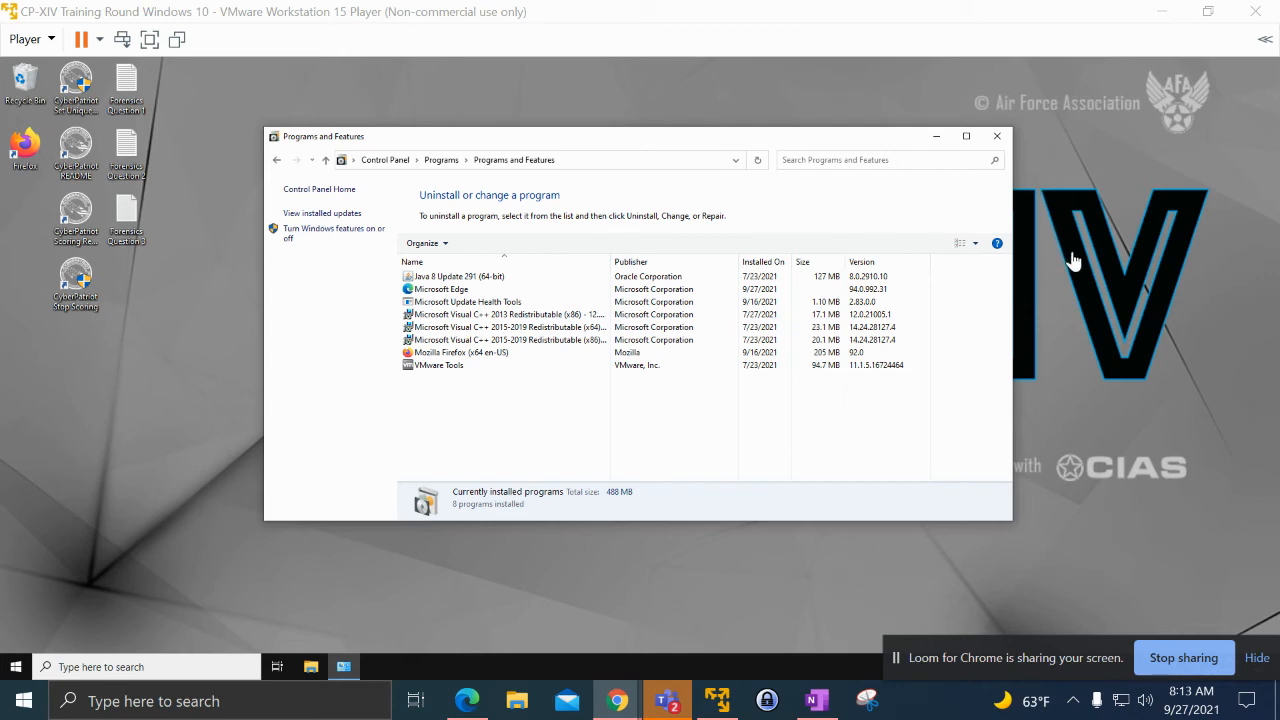
{"action": "mouse_move", "coordinate": [1078, 263]}
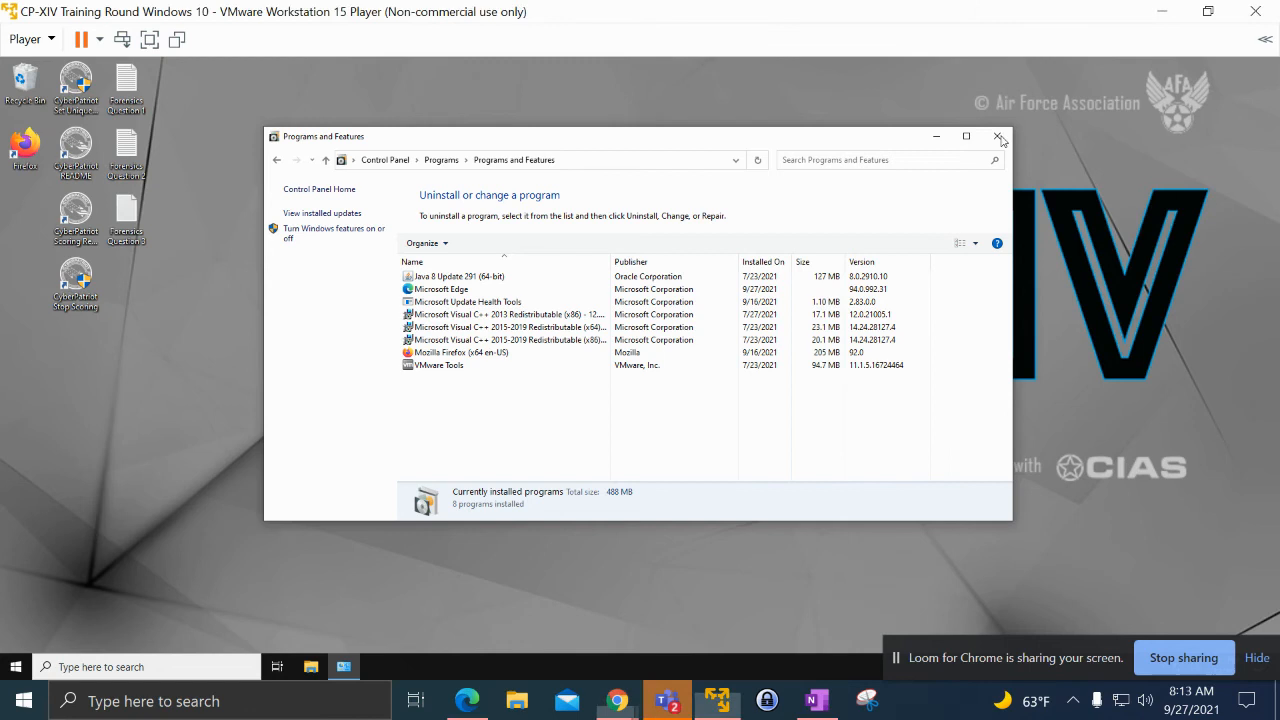
Close the Programs and Features installed-programs window.
{"action": "left_click", "coordinate": [998, 136]}
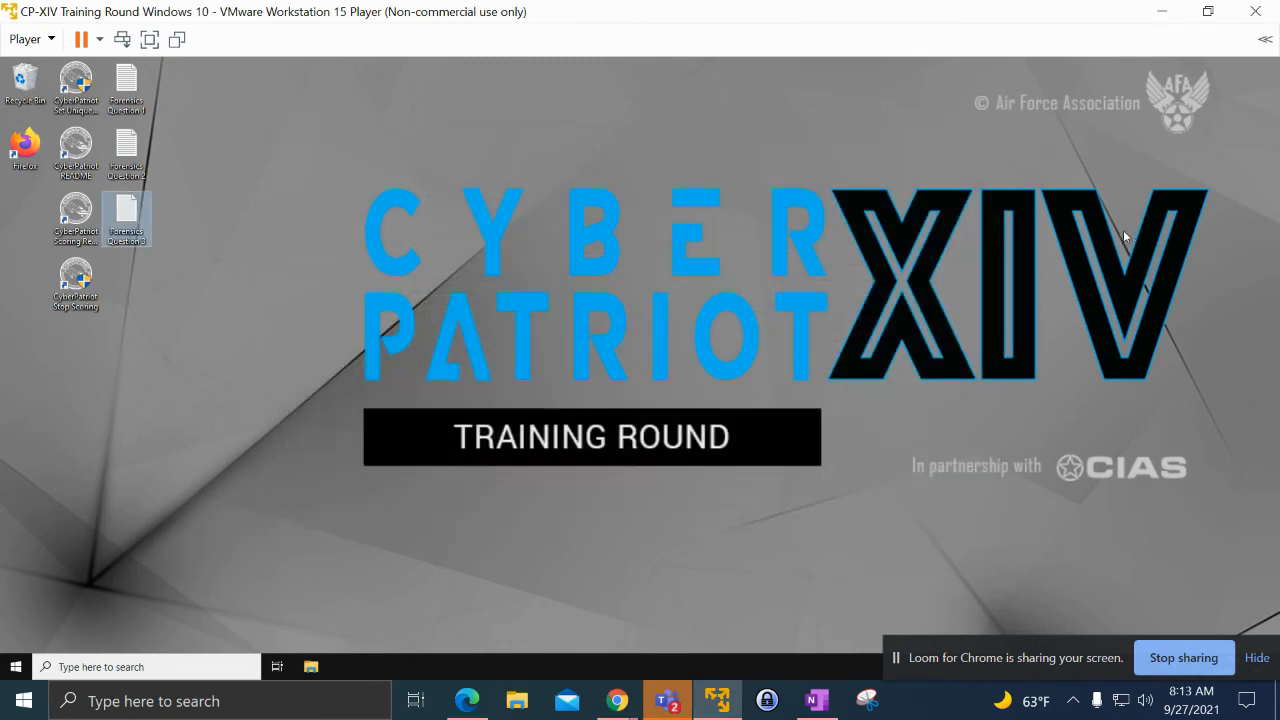
{"action": "mouse_move", "coordinate": [1046, 298]}
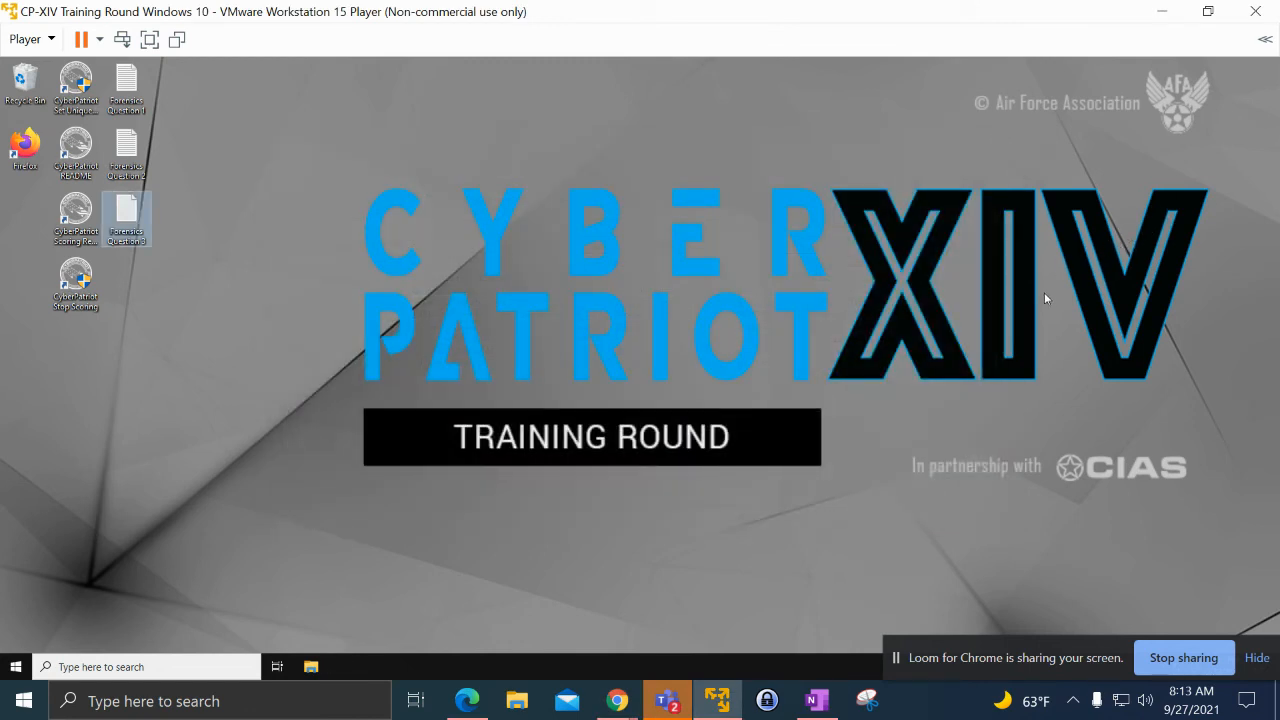
{"action": "mouse_move", "coordinate": [1107, 303]}
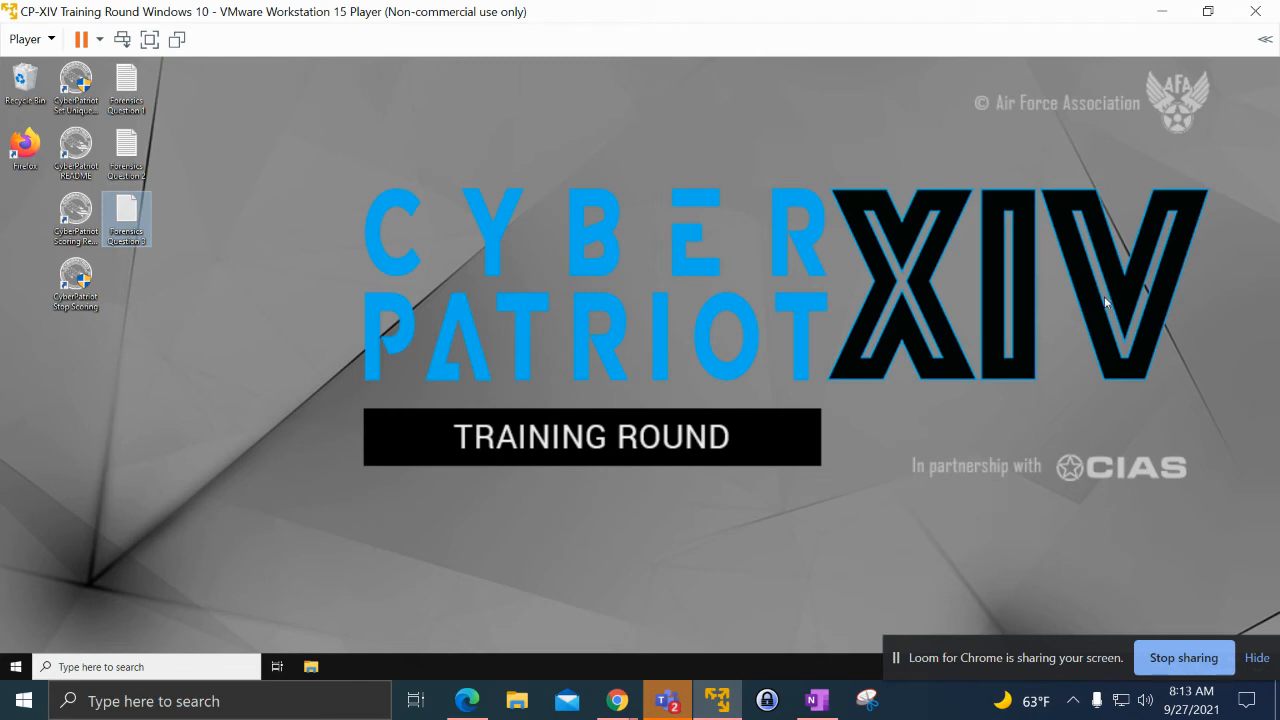
{"action": "mouse_move", "coordinate": [858, 363]}
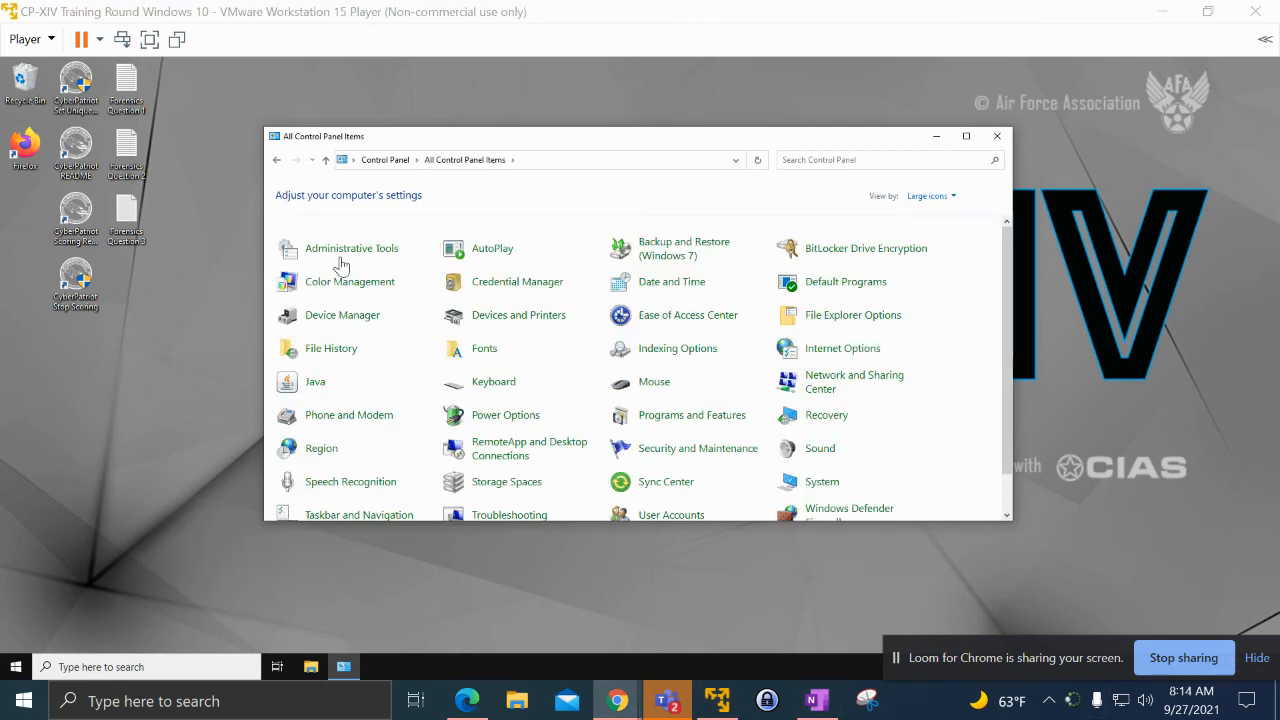
Open the Administrative Tools folder and launch the Local Security Policy shortcut.
{"action": "double_click", "coordinate": [352, 248]}
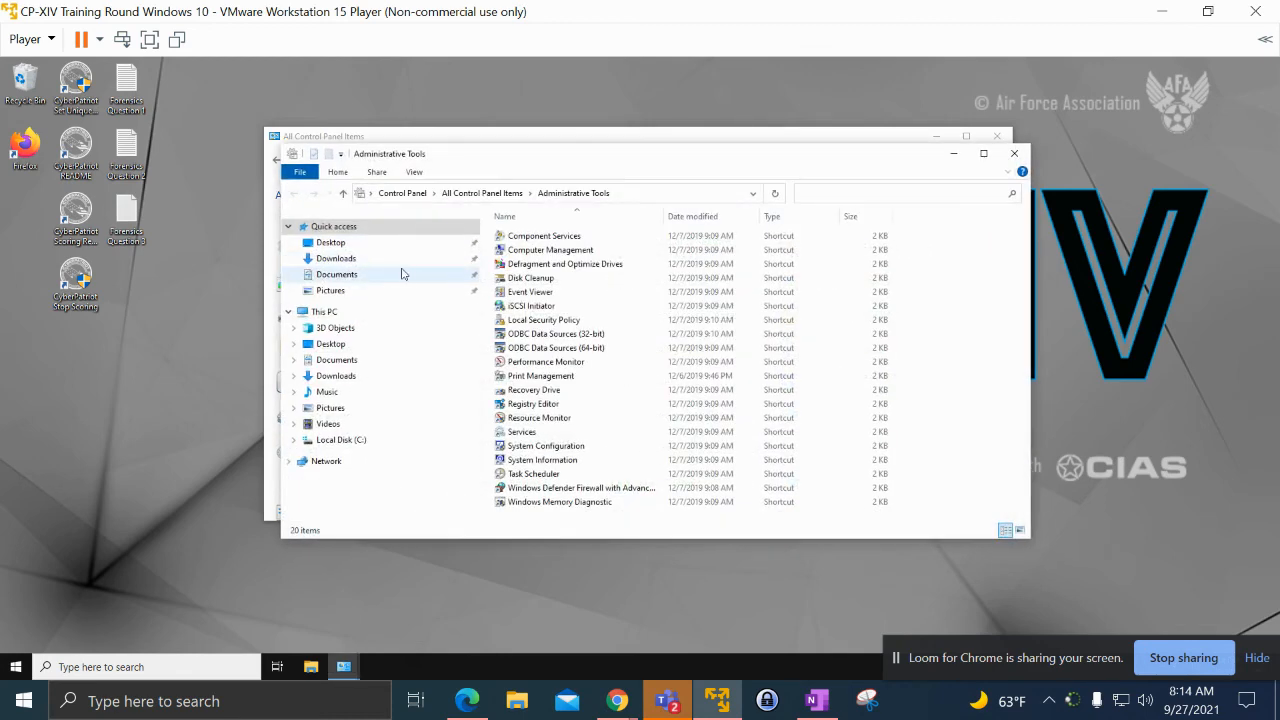
{"action": "left_click", "coordinate": [549, 249]}
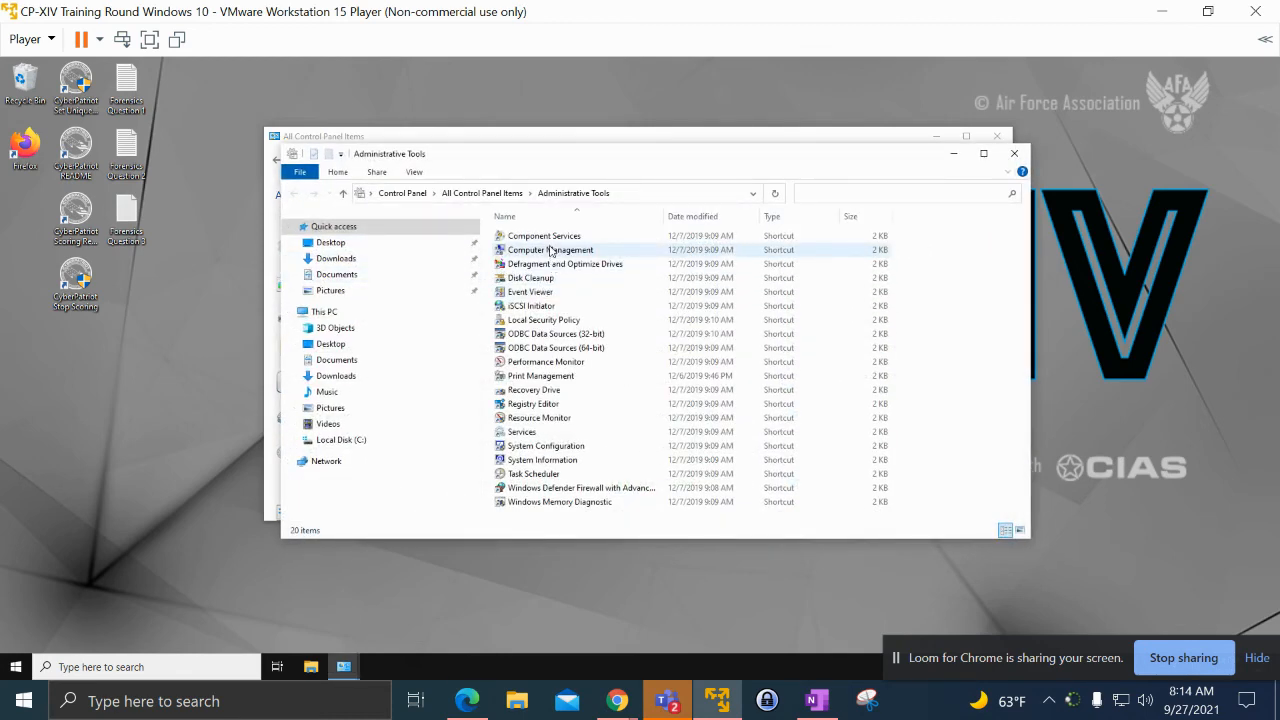
{"action": "left_click", "coordinate": [544, 235]}
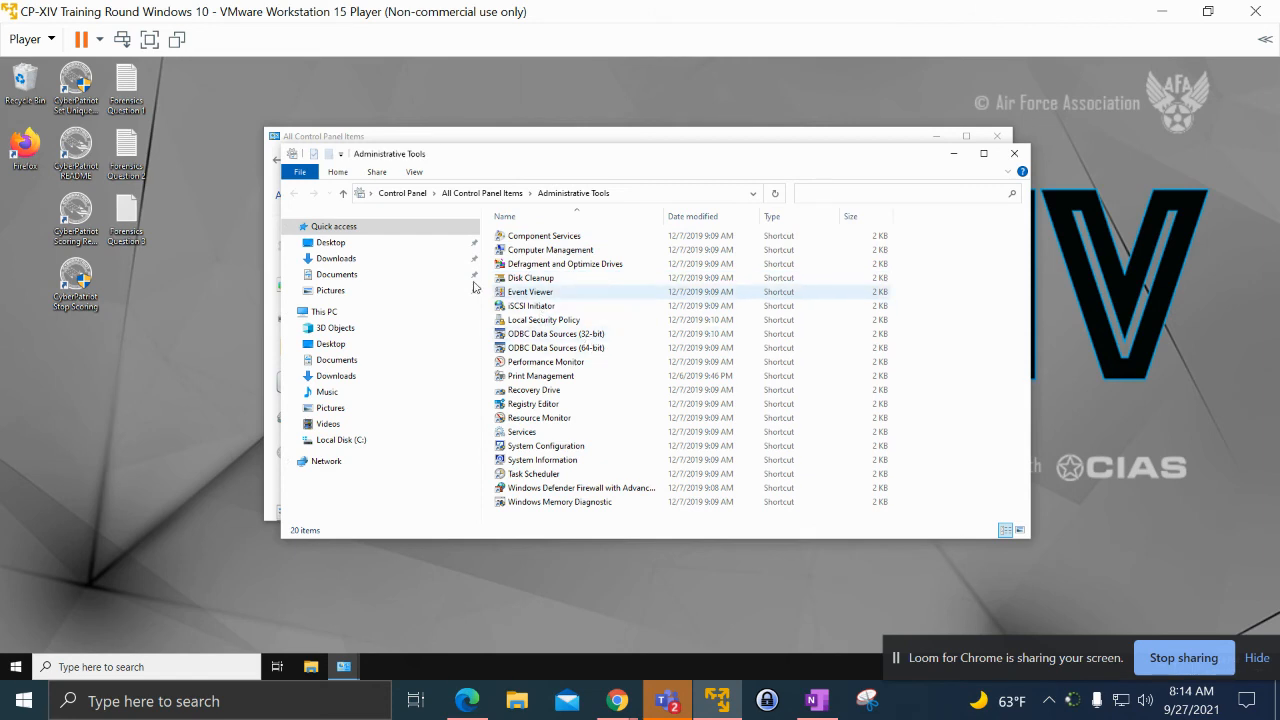
{"action": "mouse_move", "coordinate": [531, 306]}
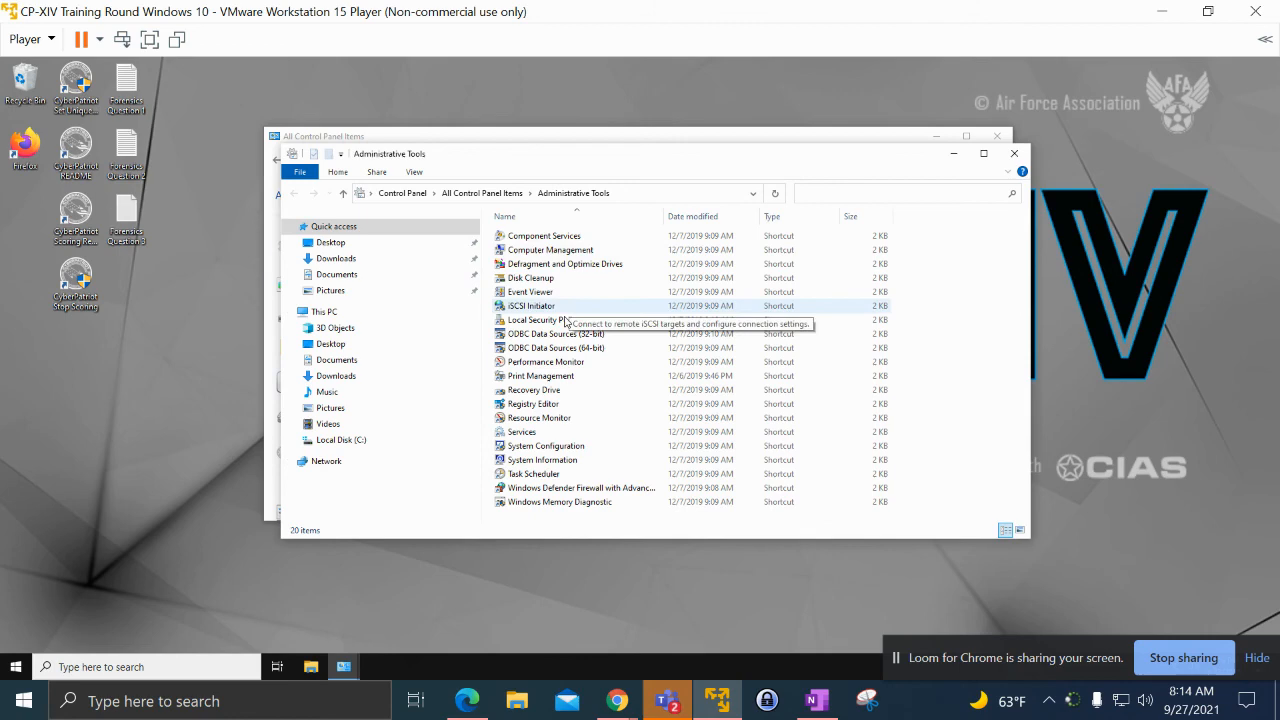
{"action": "left_click", "coordinate": [542, 320]}
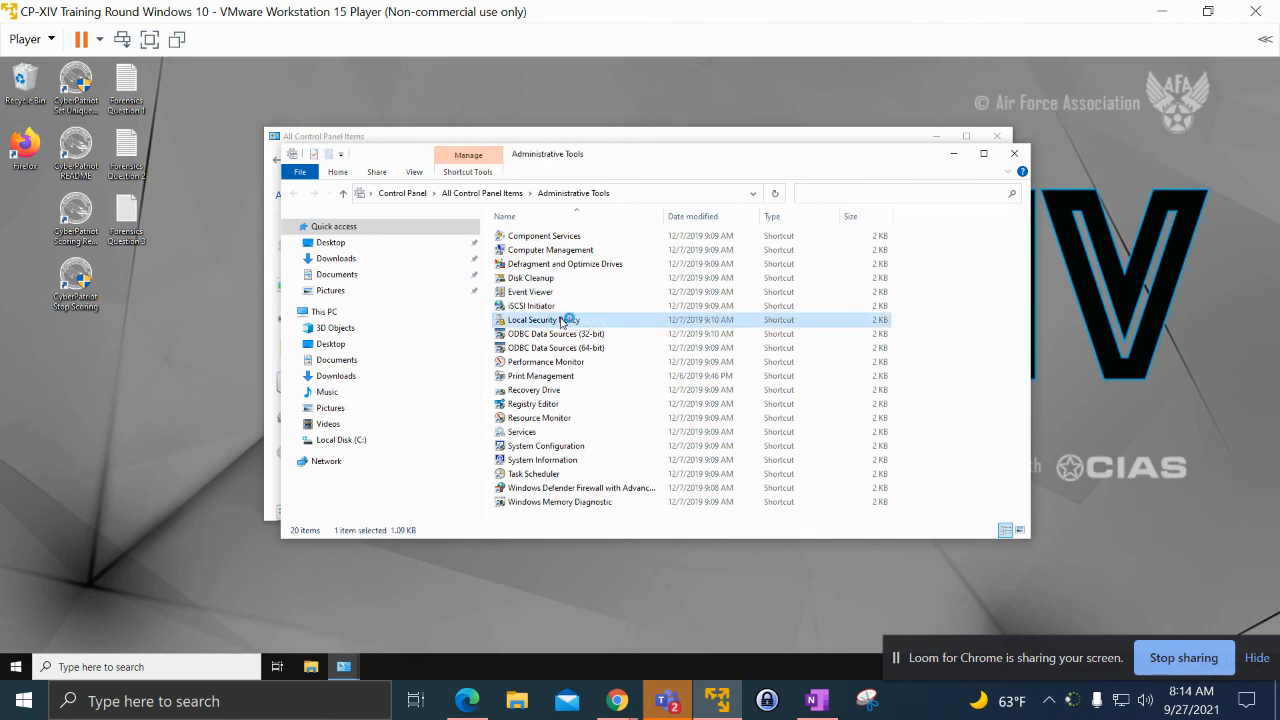
{"action": "double_click", "coordinate": [543, 319]}
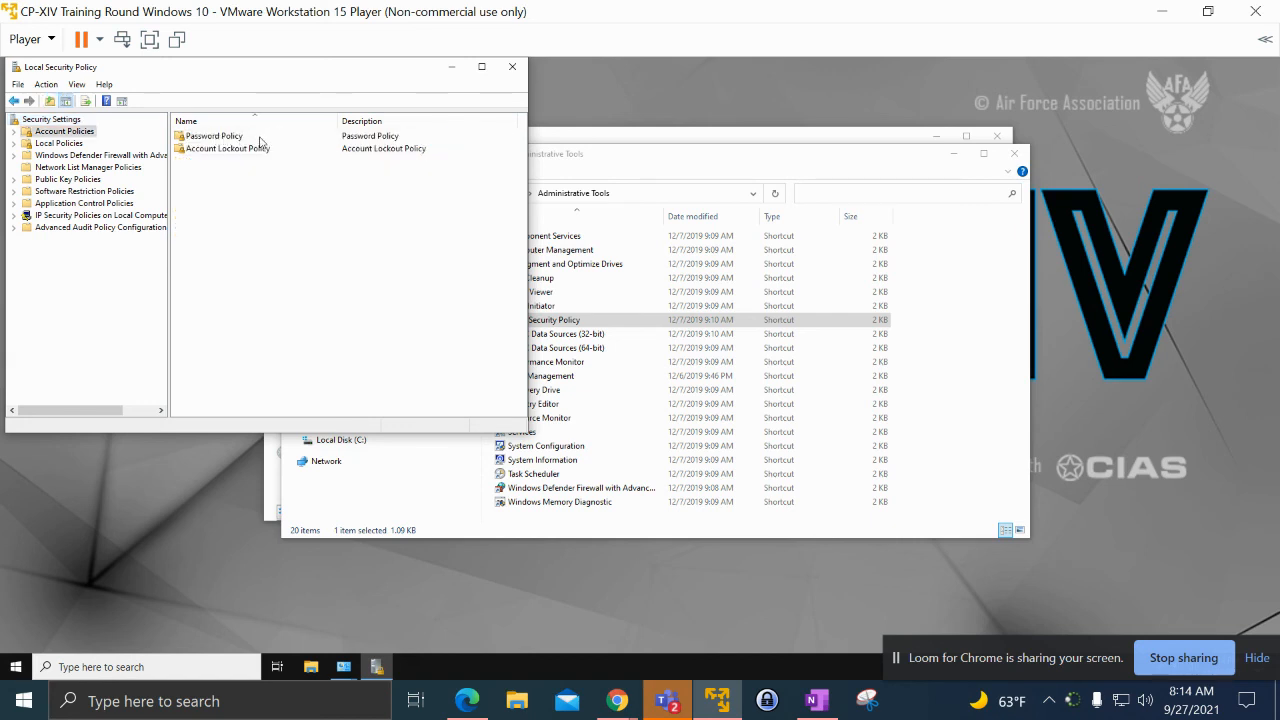
Expand Password Policy and open the Minimum password length setting (10 characters).
{"action": "left_click", "coordinate": [75, 143]}
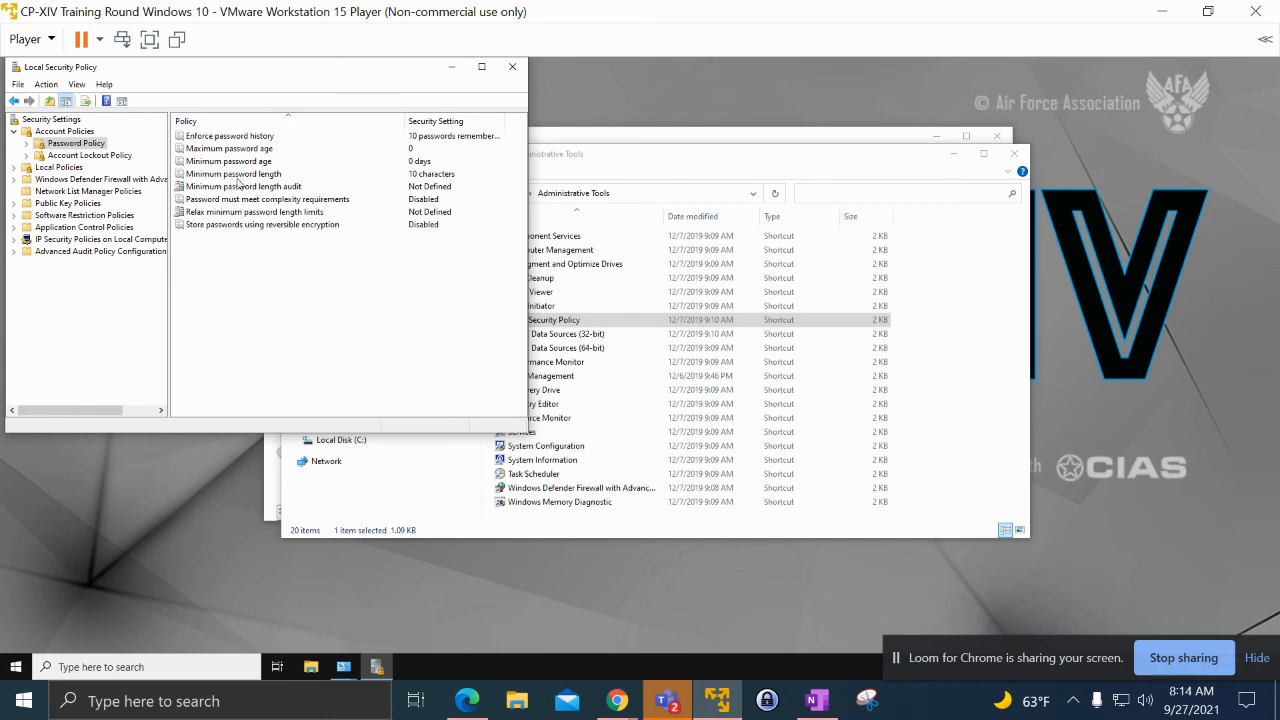
{"action": "left_click", "coordinate": [233, 173]}
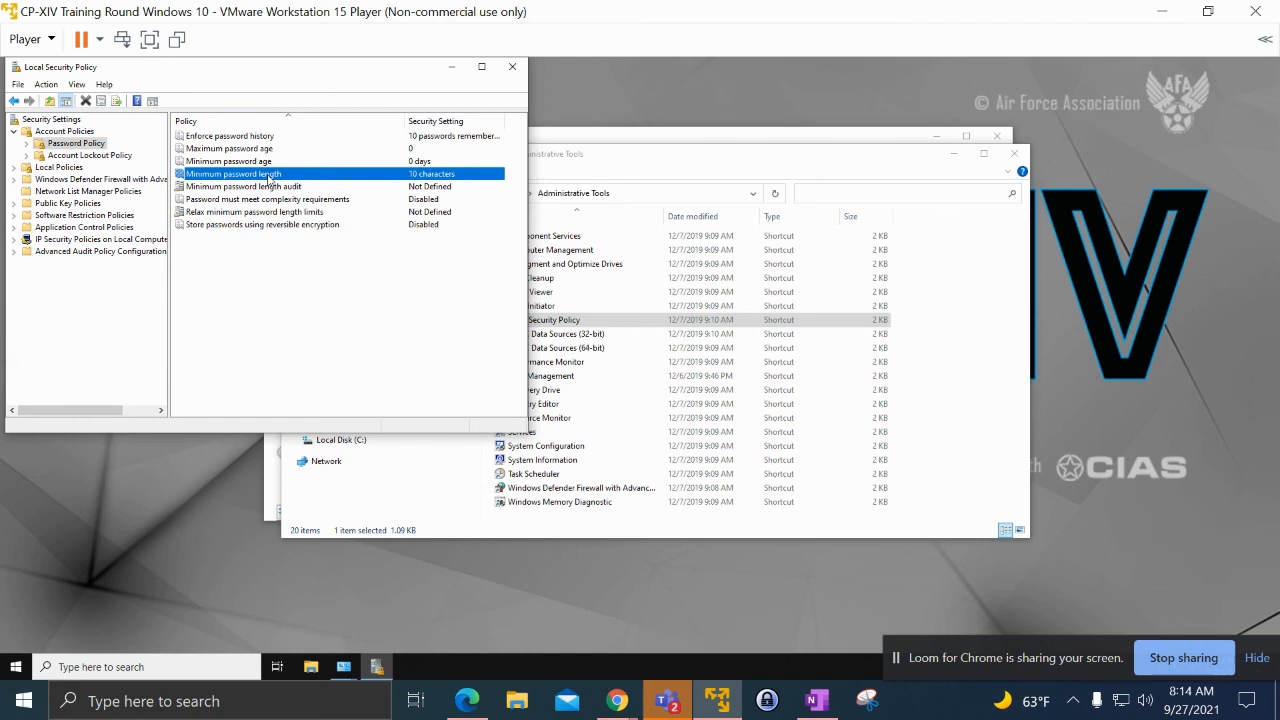
{"action": "double_click", "coordinate": [234, 173]}
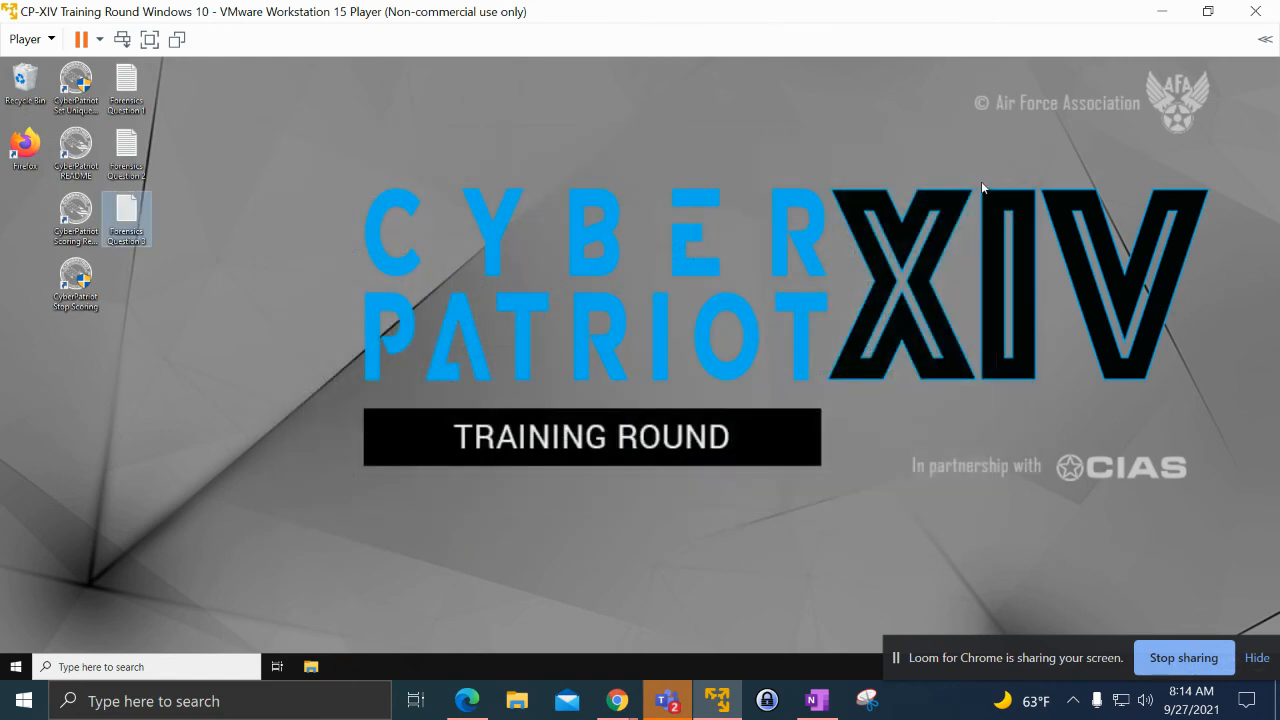
{"action": "mouse_move", "coordinate": [1106, 357]}
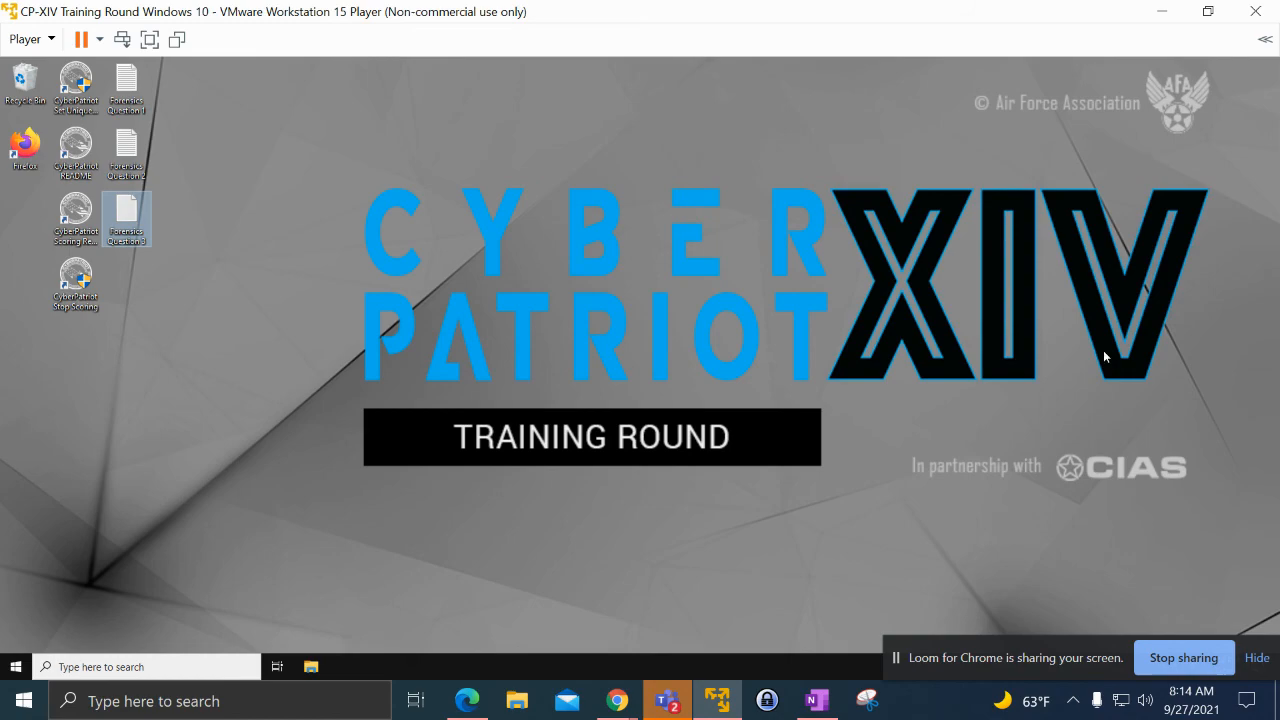